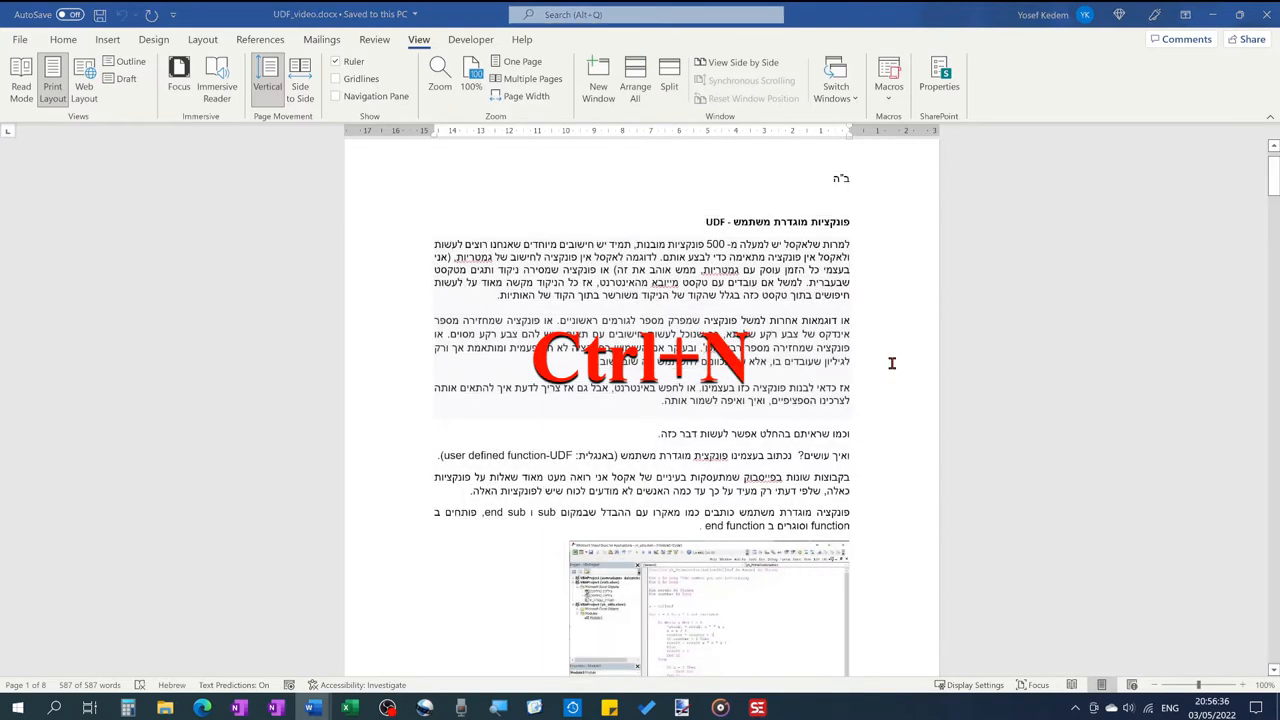
- Paste the Hebrew article into a new Word document and save it as Plain Text (*.txt)
key(ctrl+n)
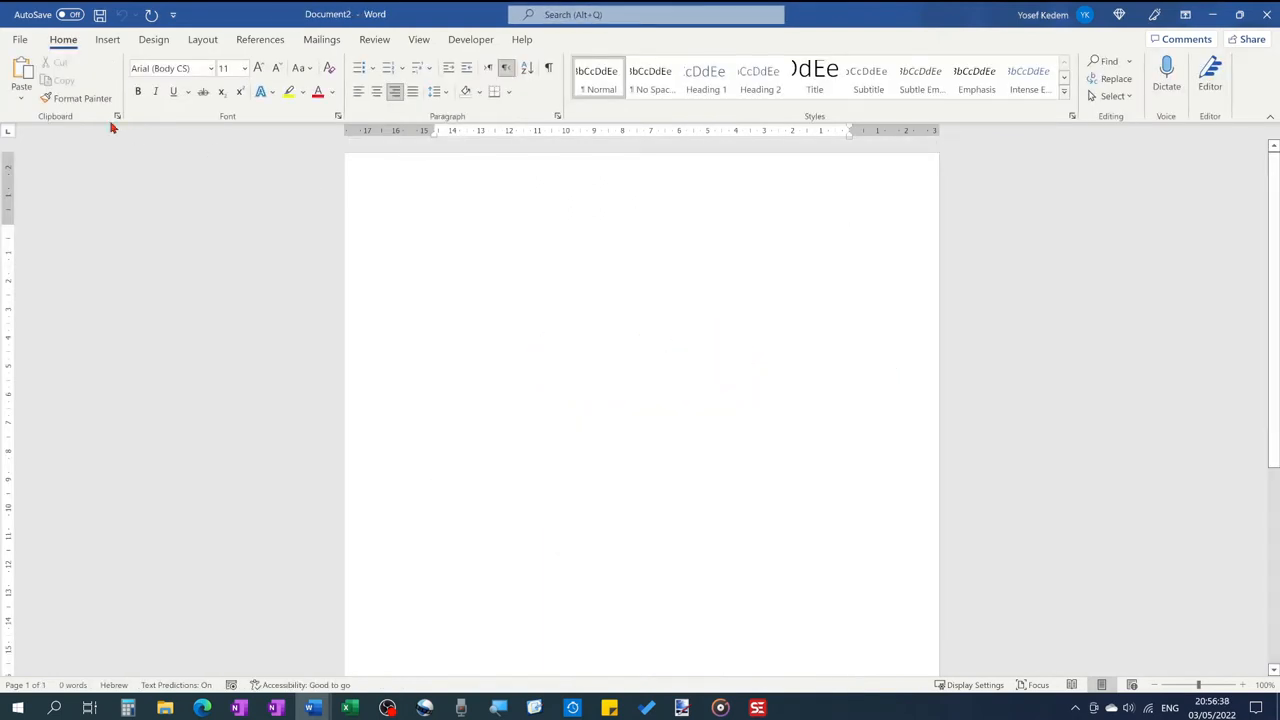
click(20, 85)
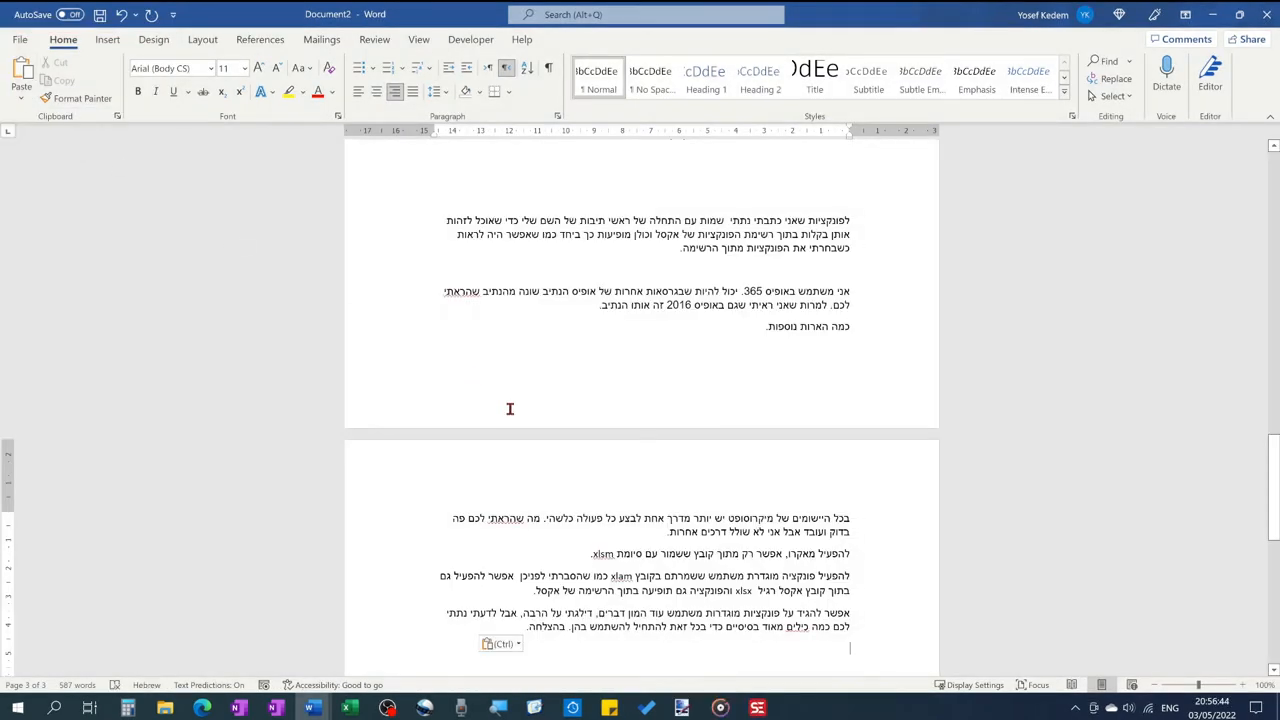
click(19, 39)
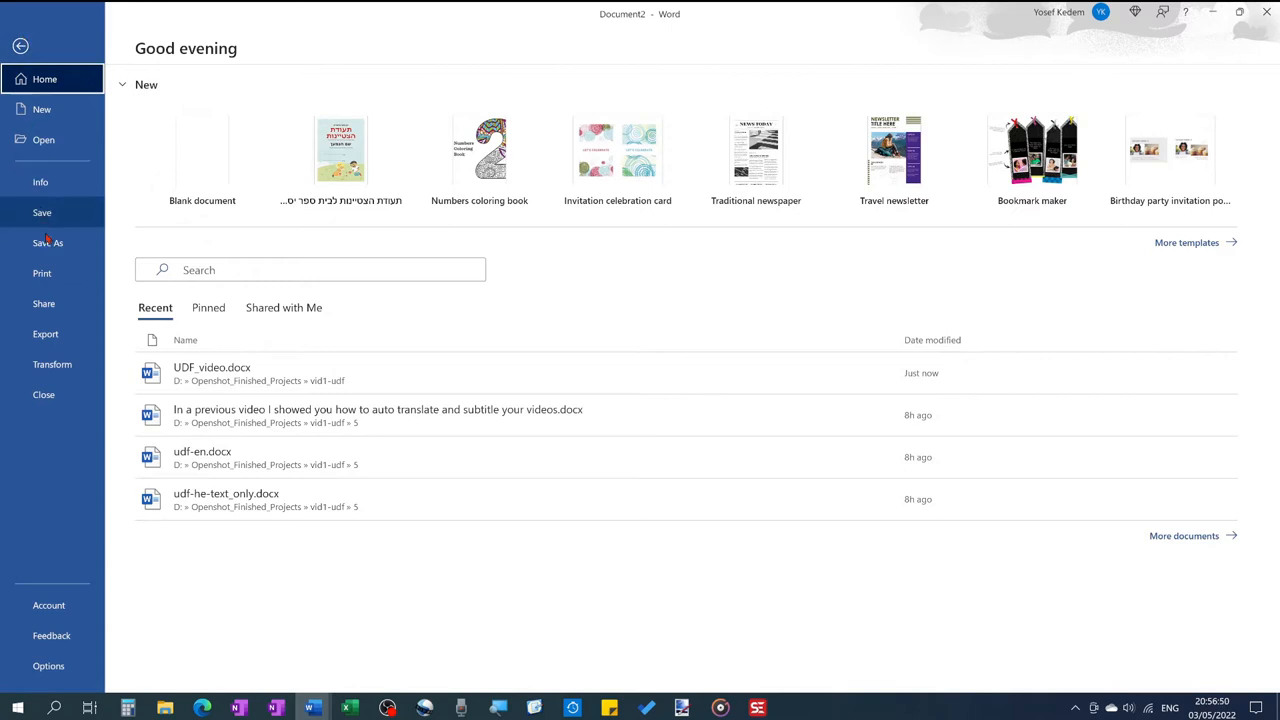
click(47, 242)
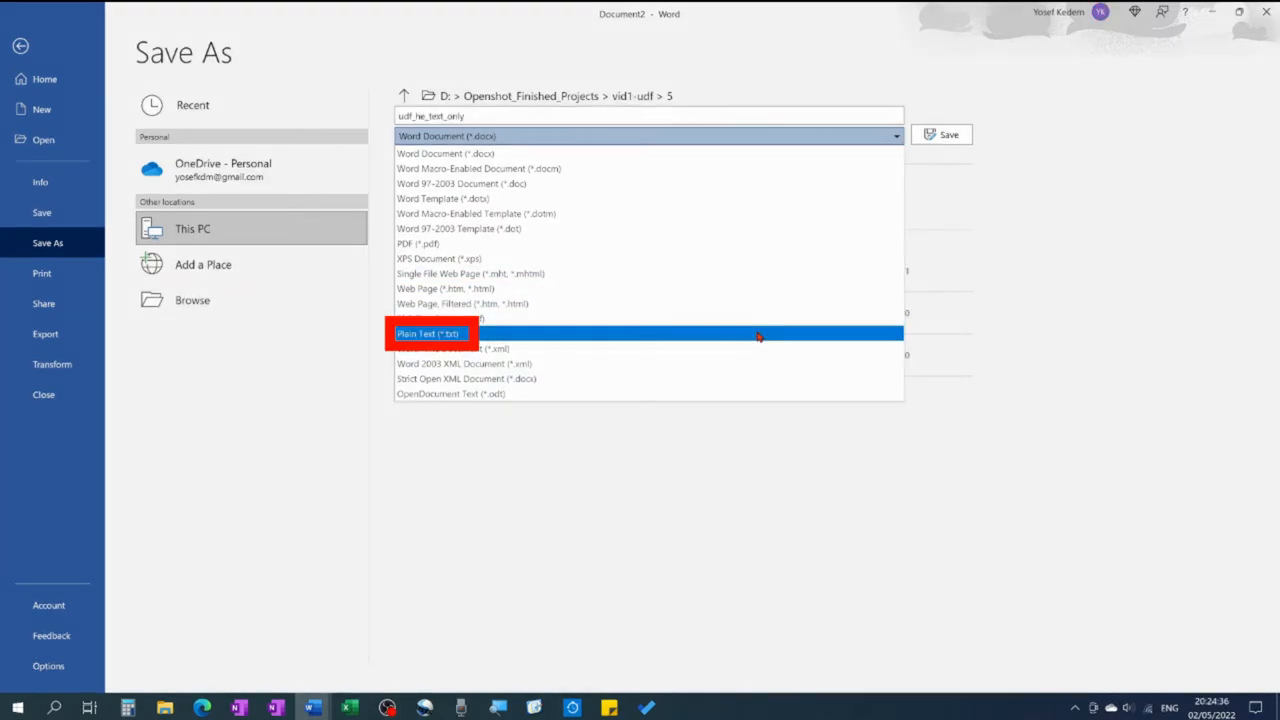
click(428, 333)
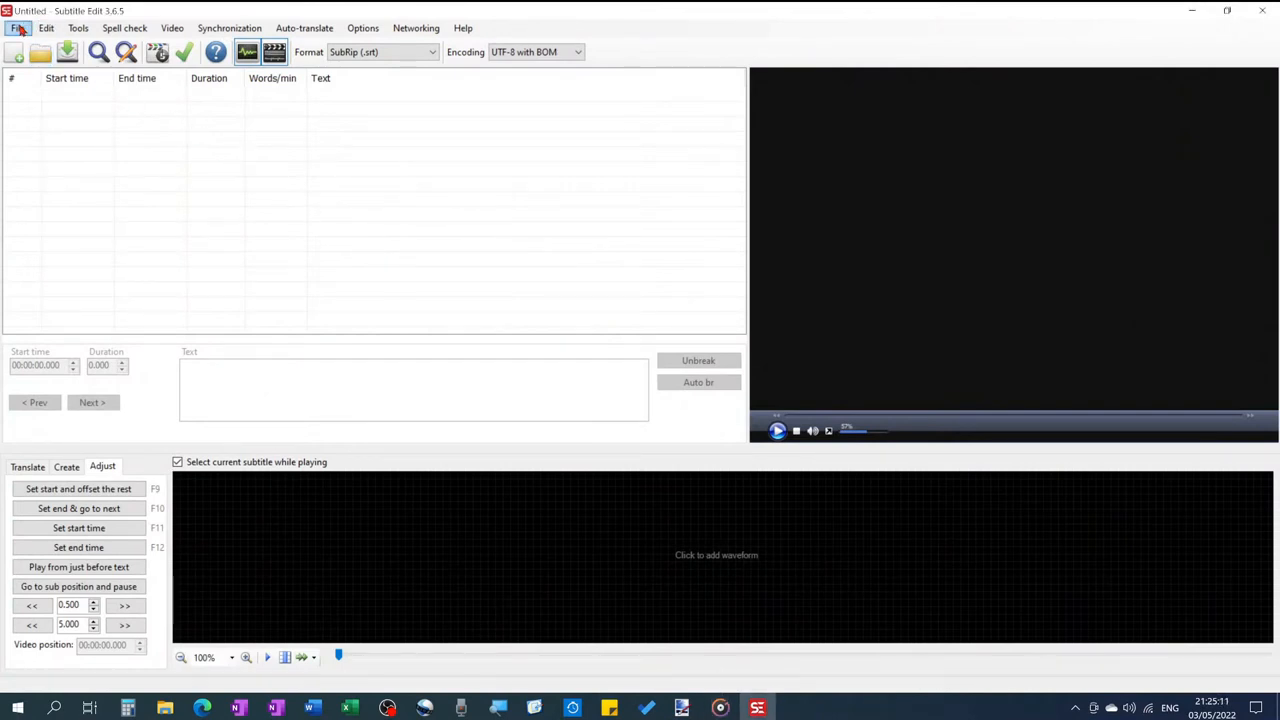
- Open udf-he-text_only.txt and accept the plain-text import split into 59 subtitles
click(40, 52)
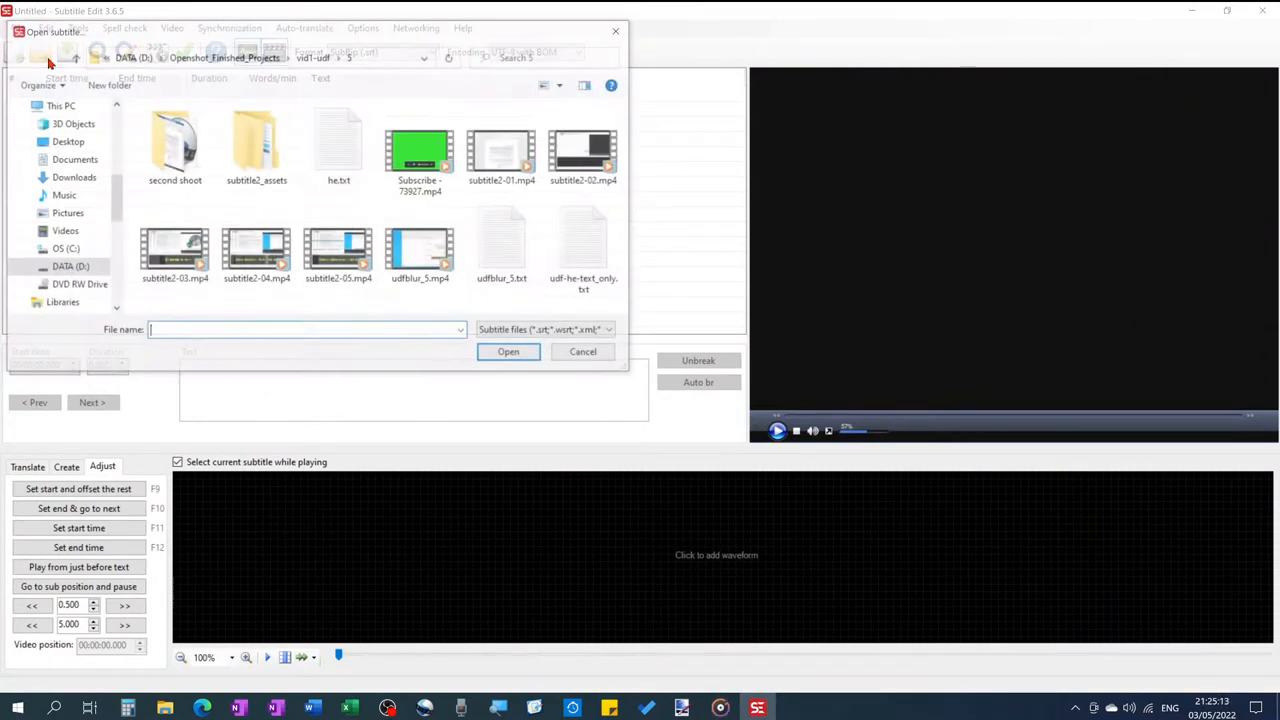
click(588, 245)
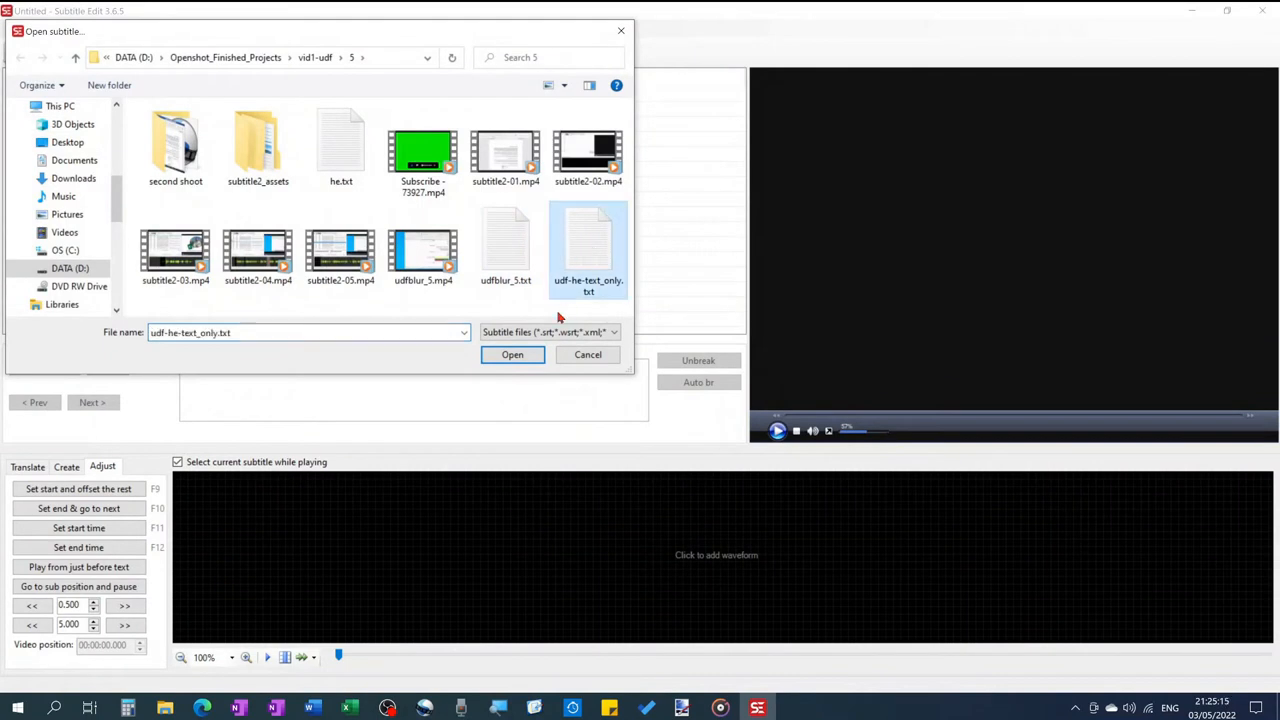
click(512, 354)
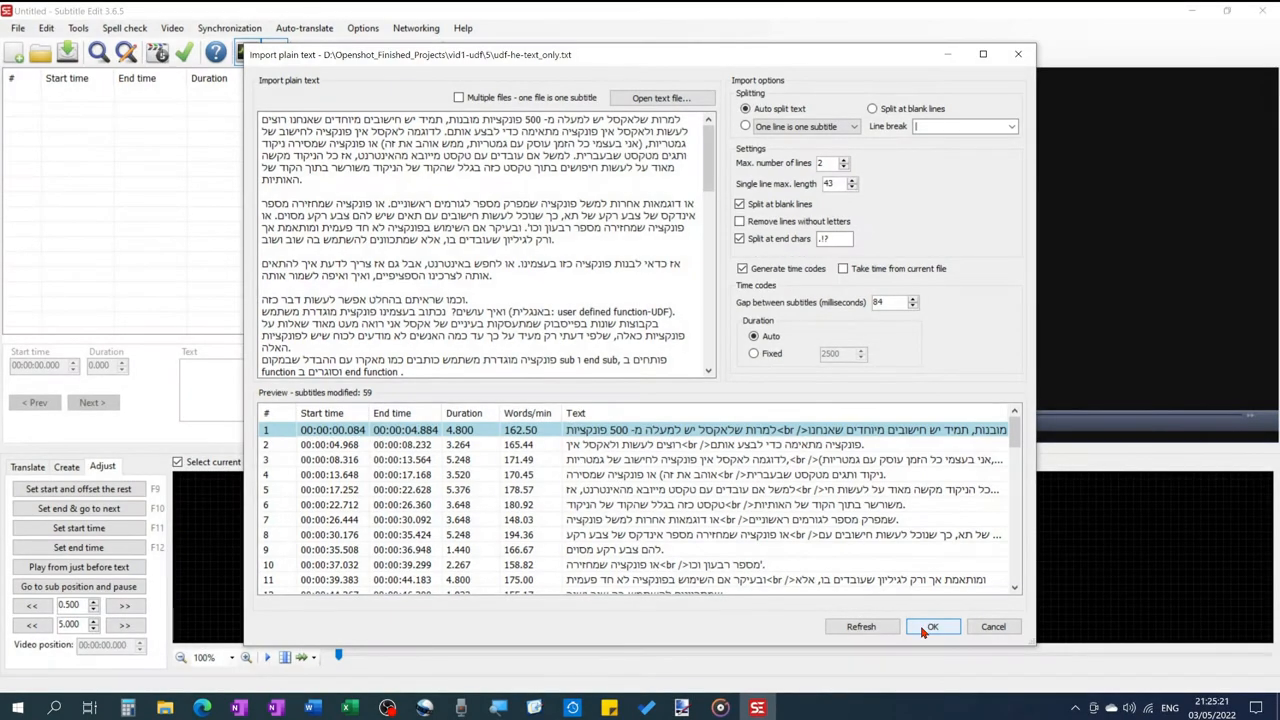
click(931, 626)
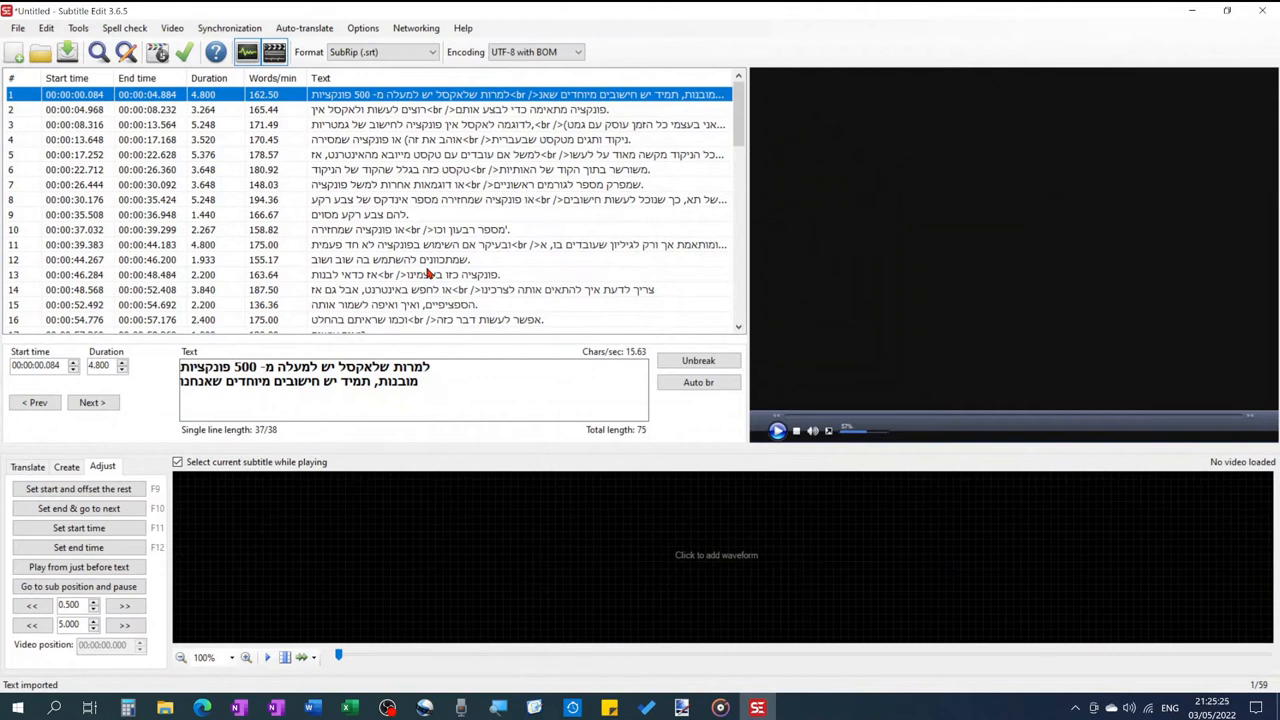
click(177, 461)
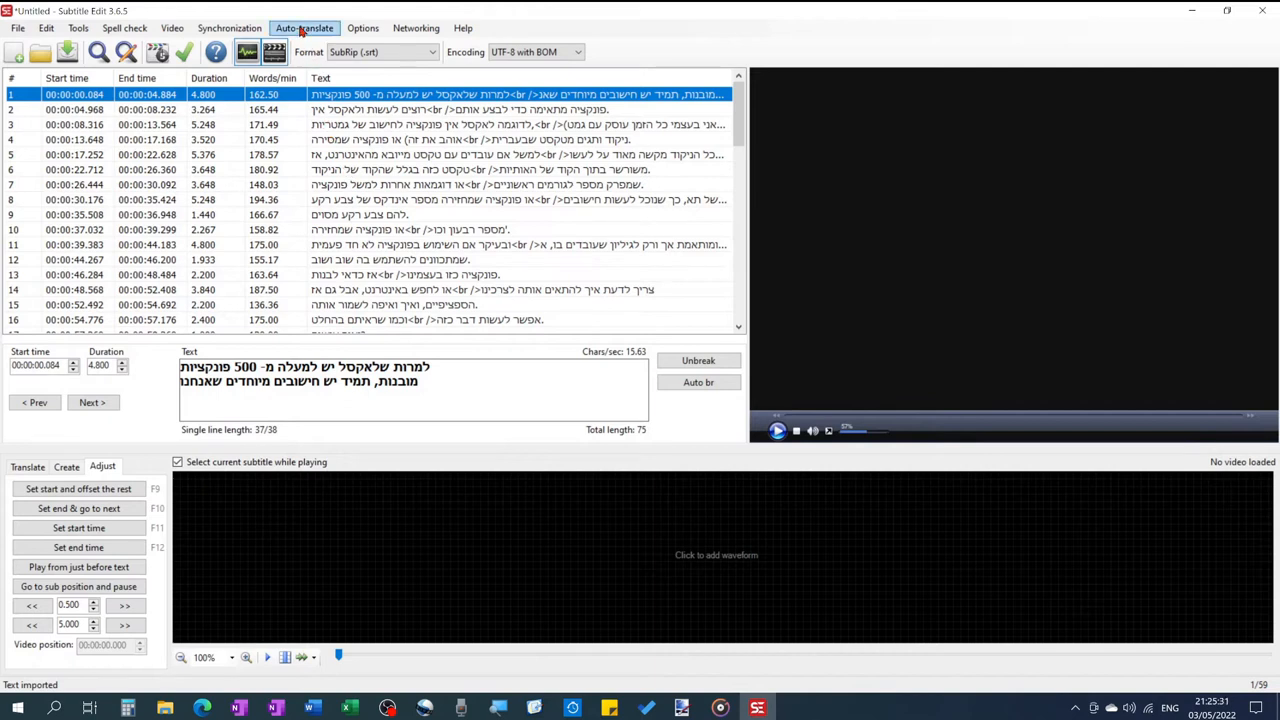
- Auto-translate all 59 subtitles into English, keeping the Hebrew as original text
click(304, 27)
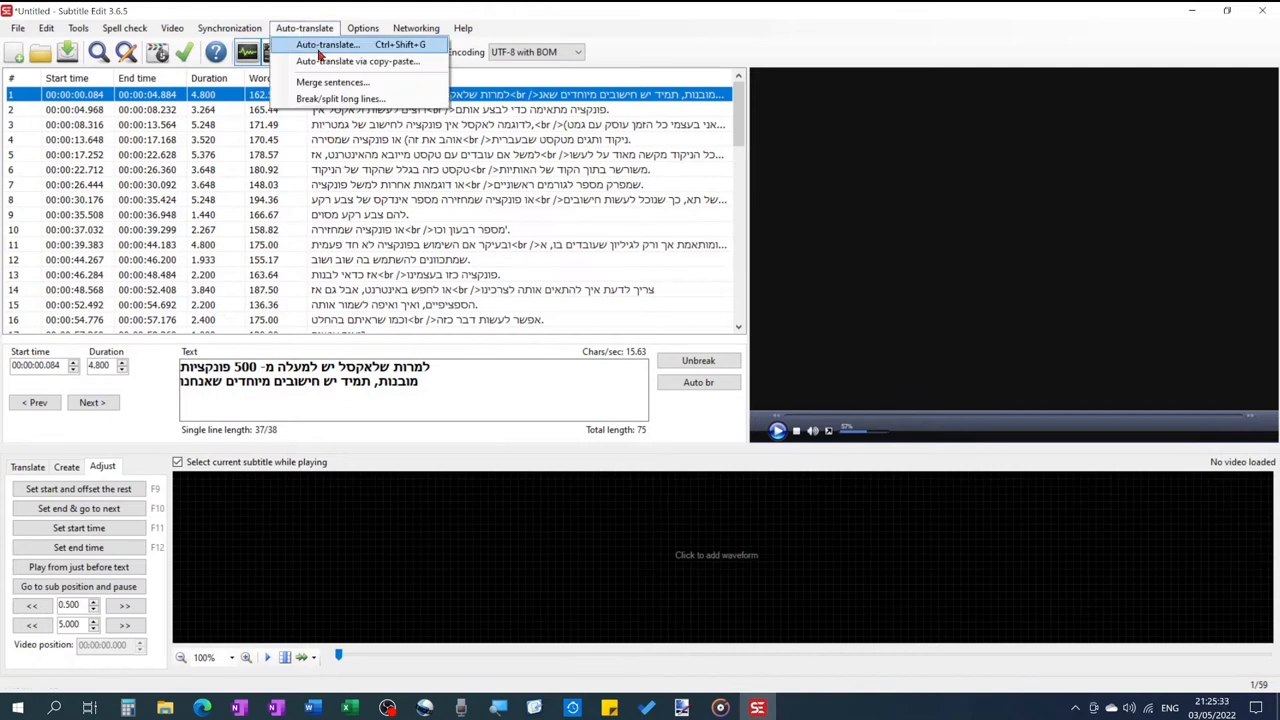
click(326, 44)
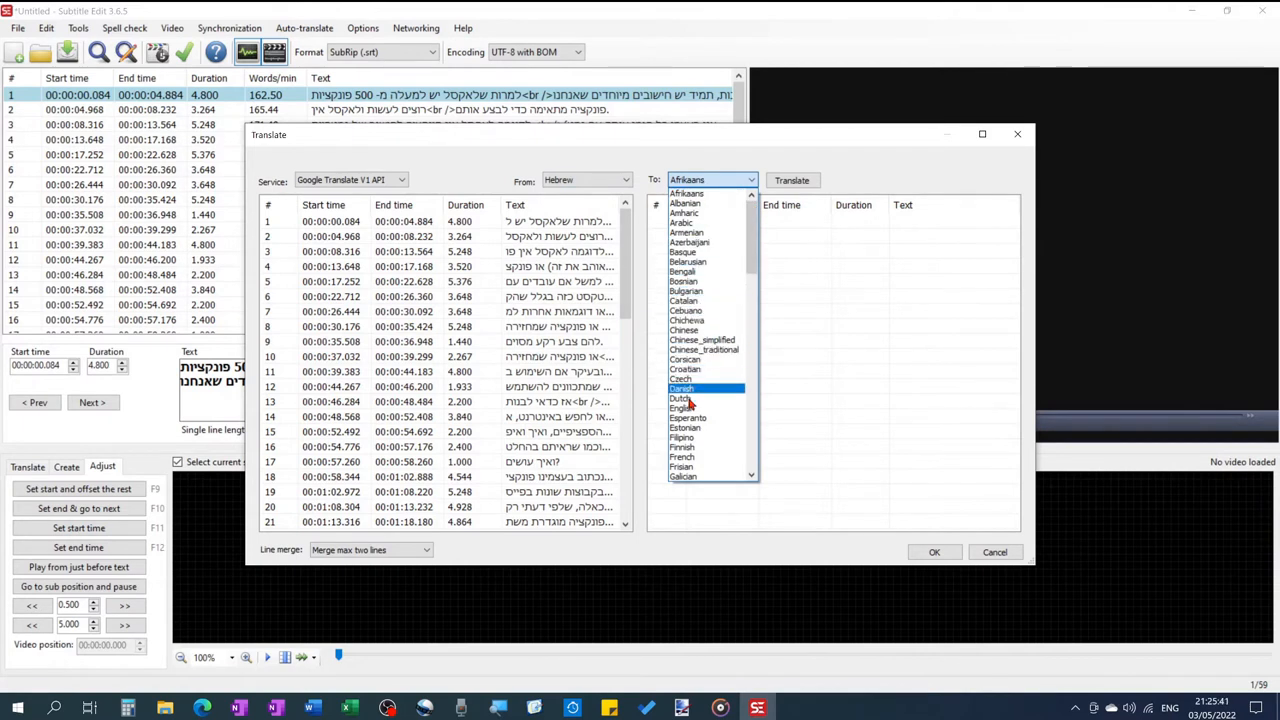
click(683, 408)
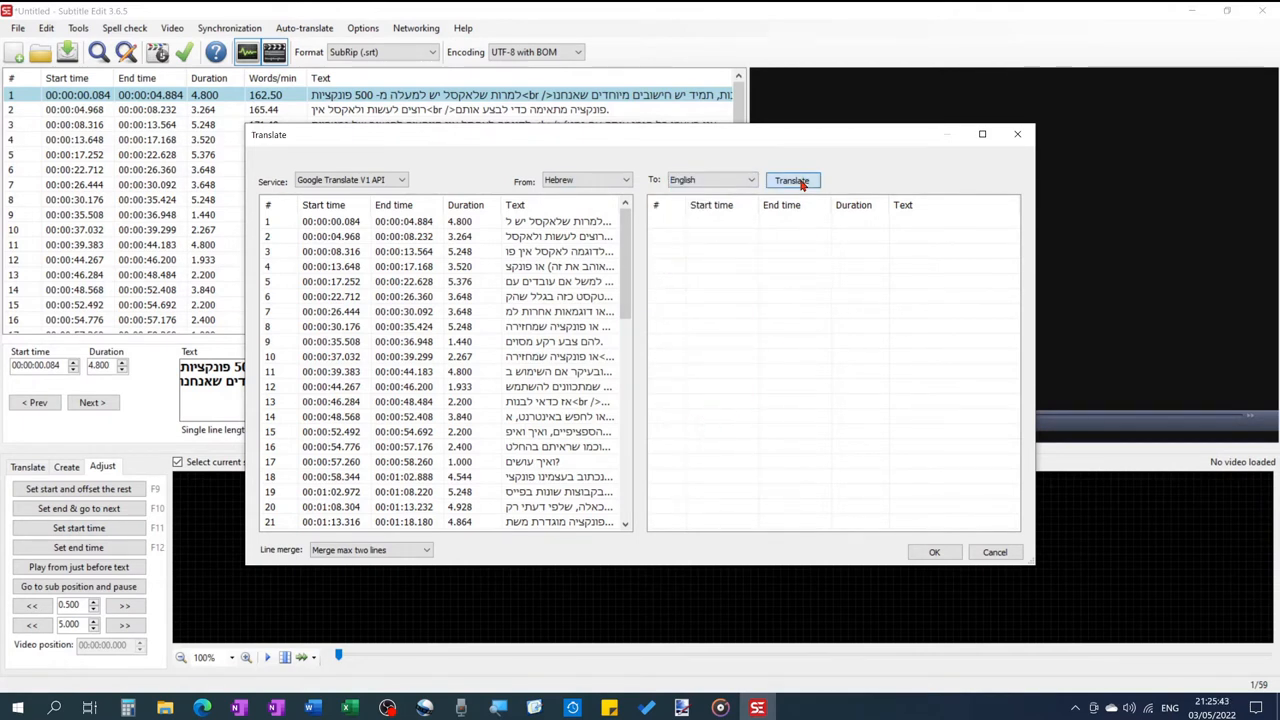
click(791, 180)
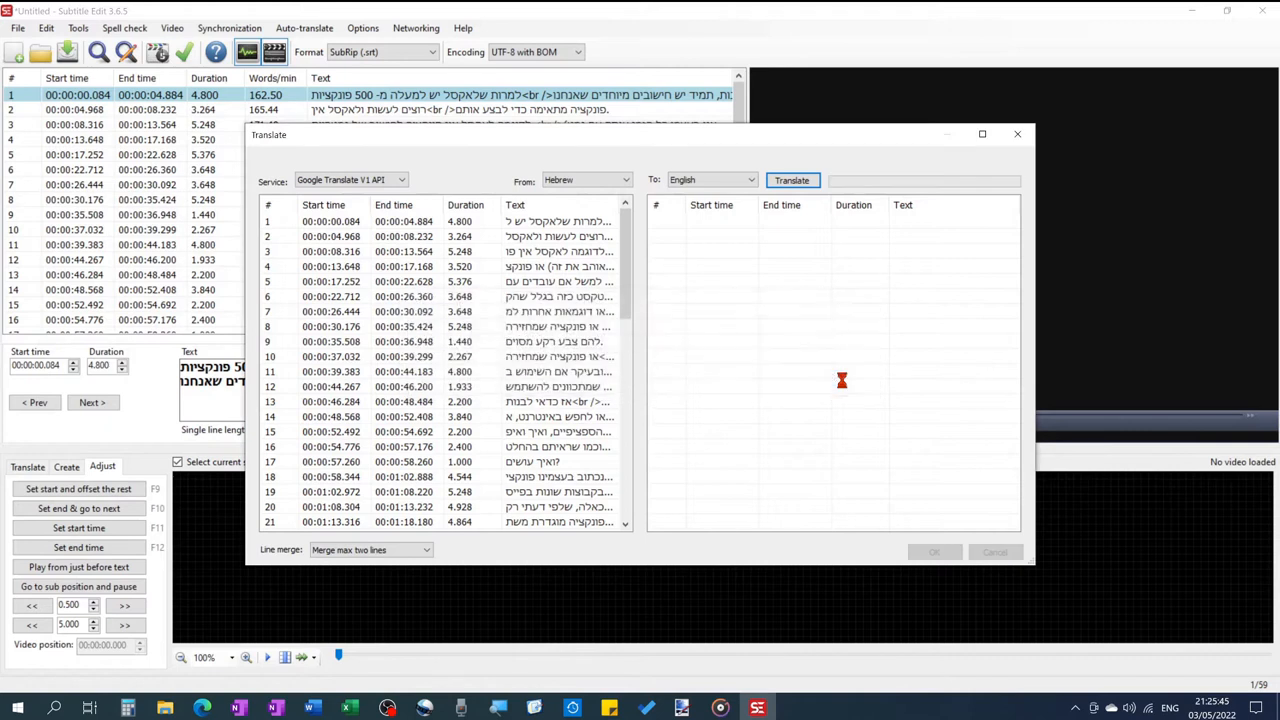
click(791, 180)
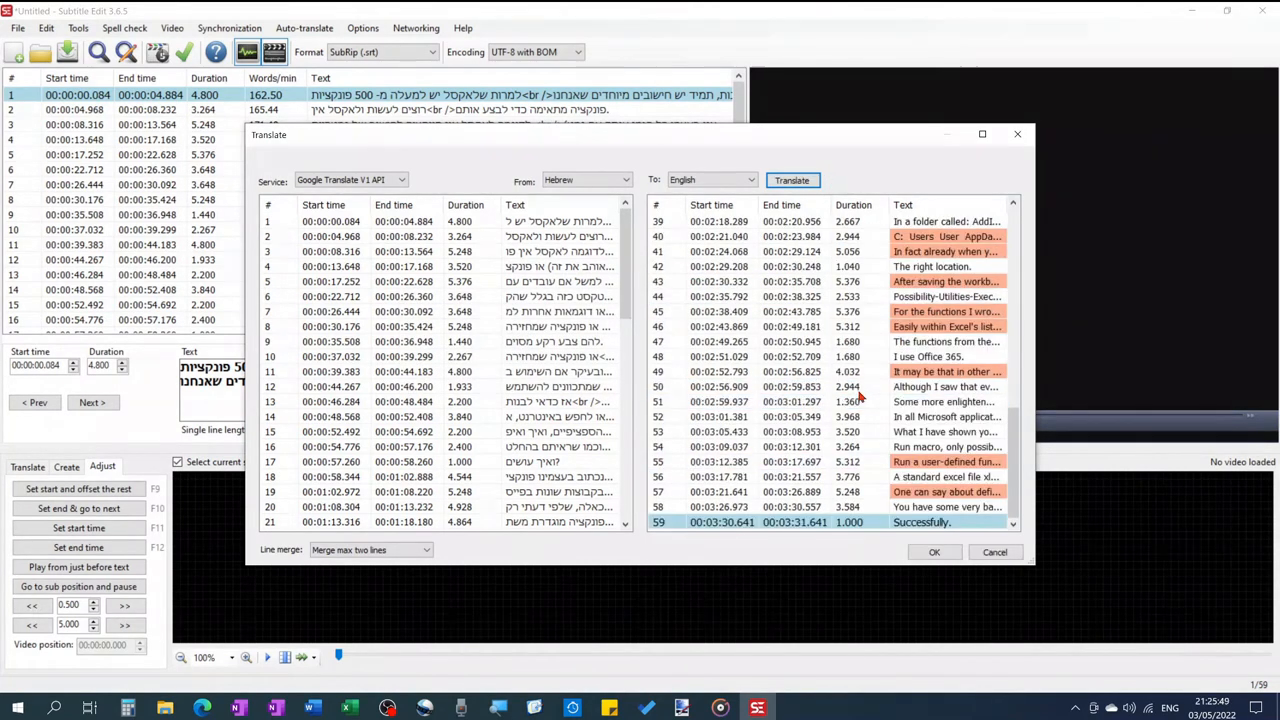
click(933, 552)
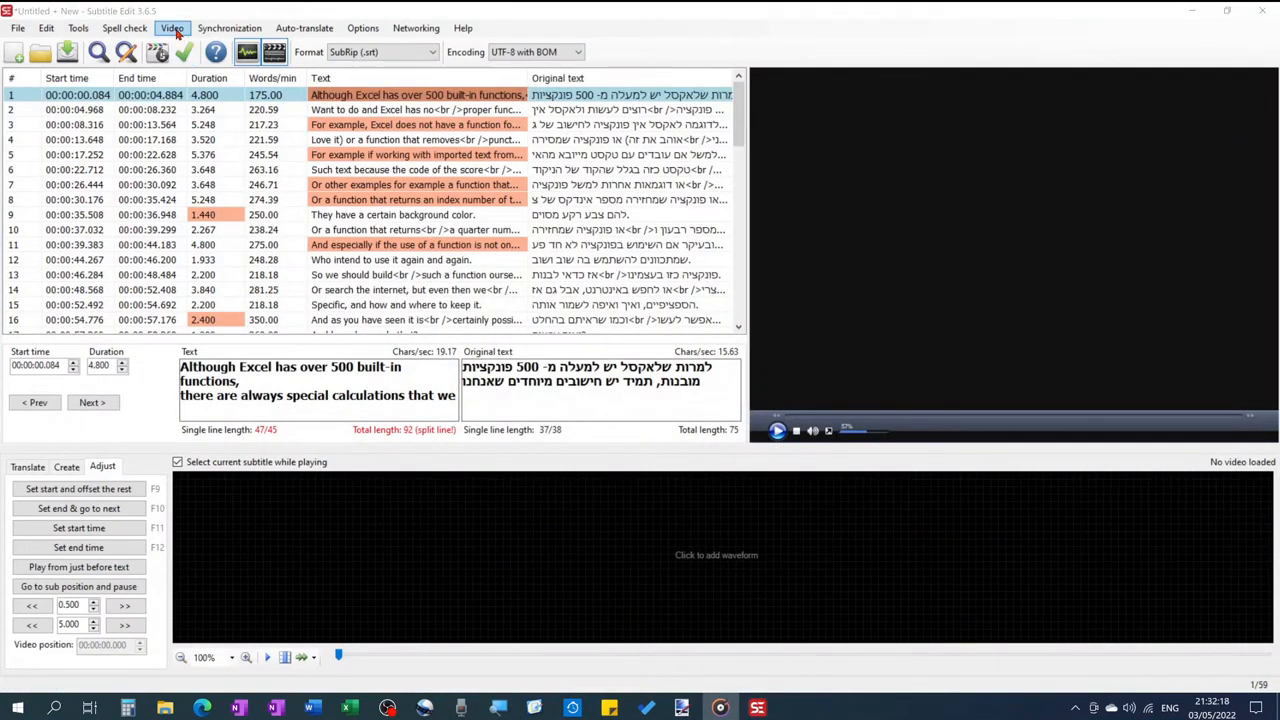
- Load udfblur_5.mp4 as the video so its audio waveform appears
click(172, 27)
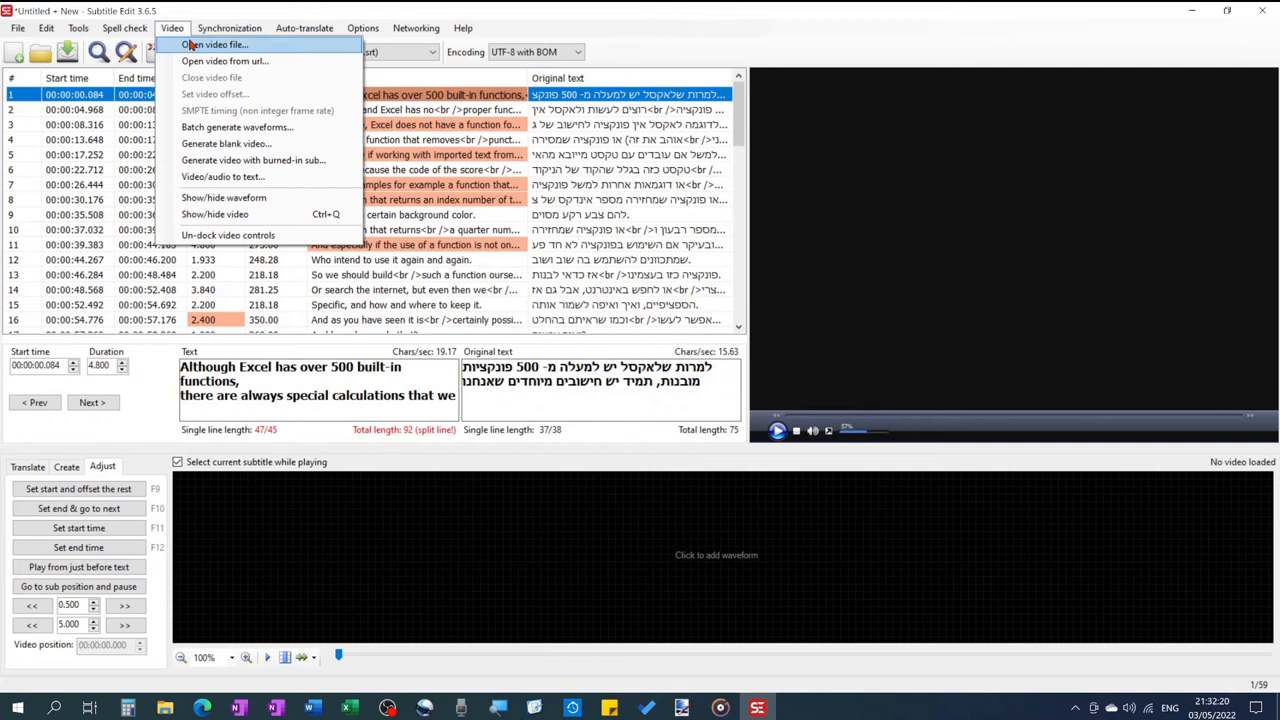
click(216, 44)
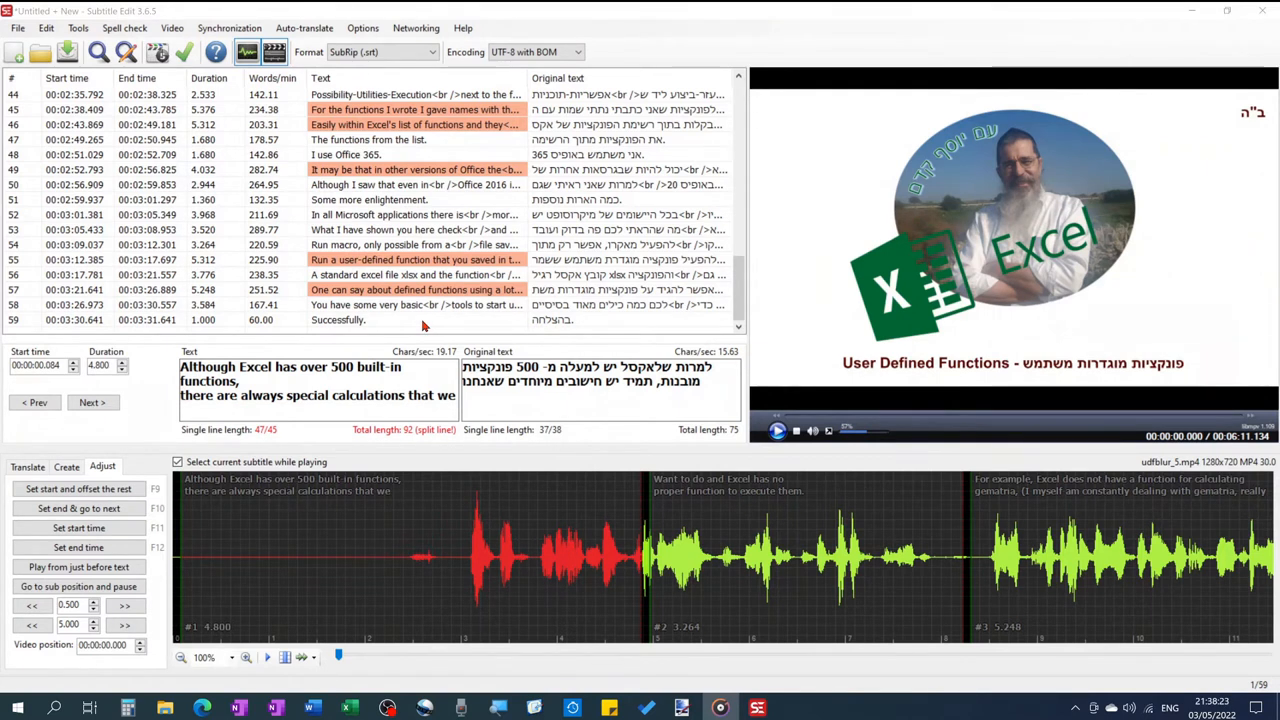
mouse_move(418, 325)
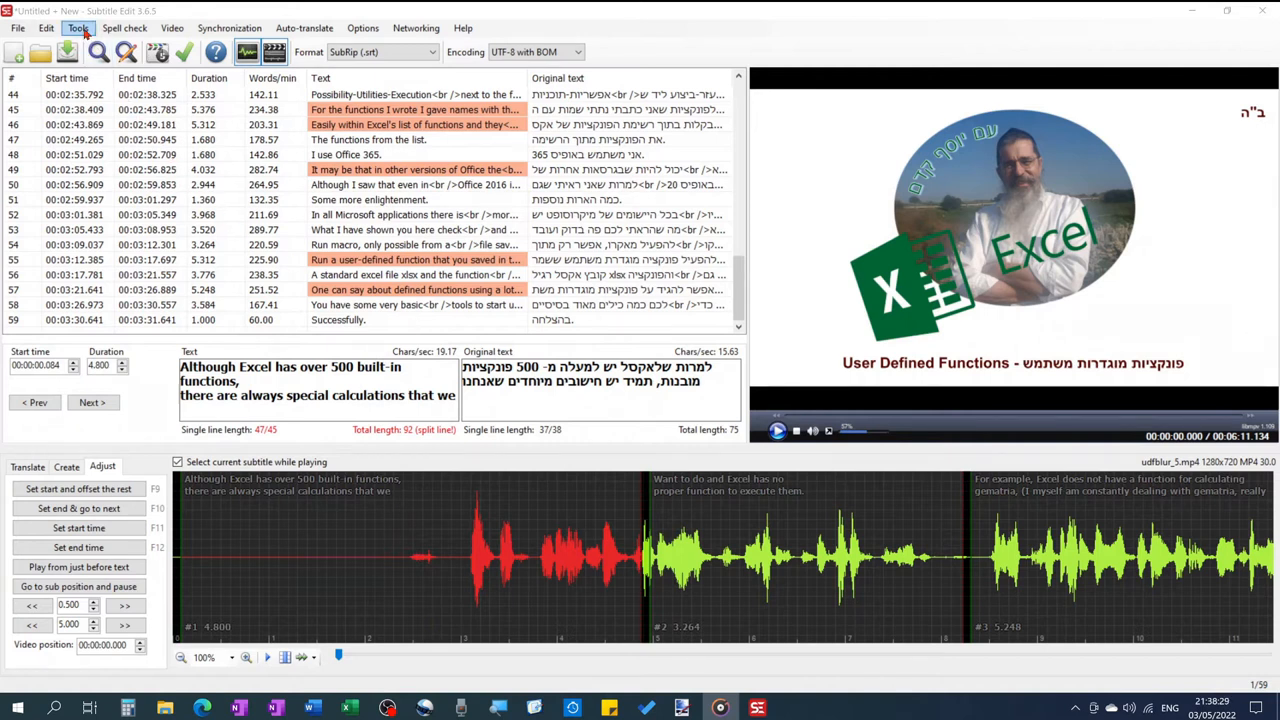
- Apply Break/split long lines to the subtitles, growing the list from 59 to 80
click(77, 27)
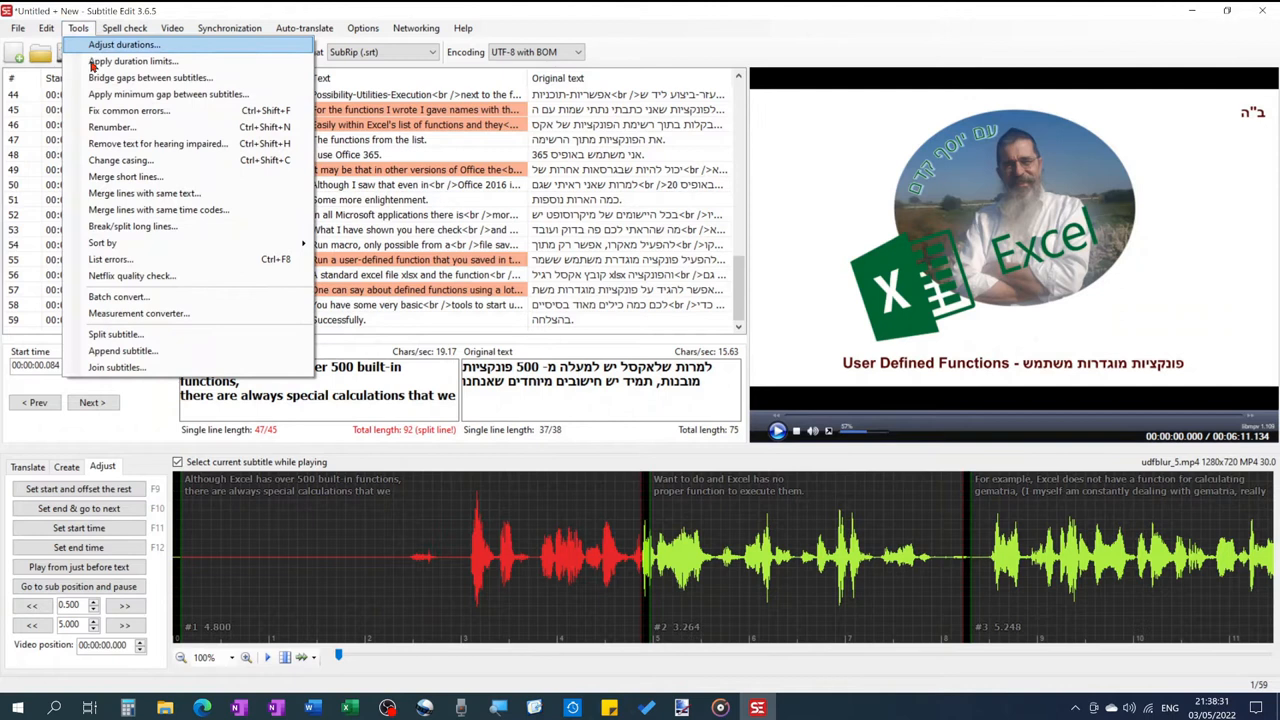
click(133, 226)
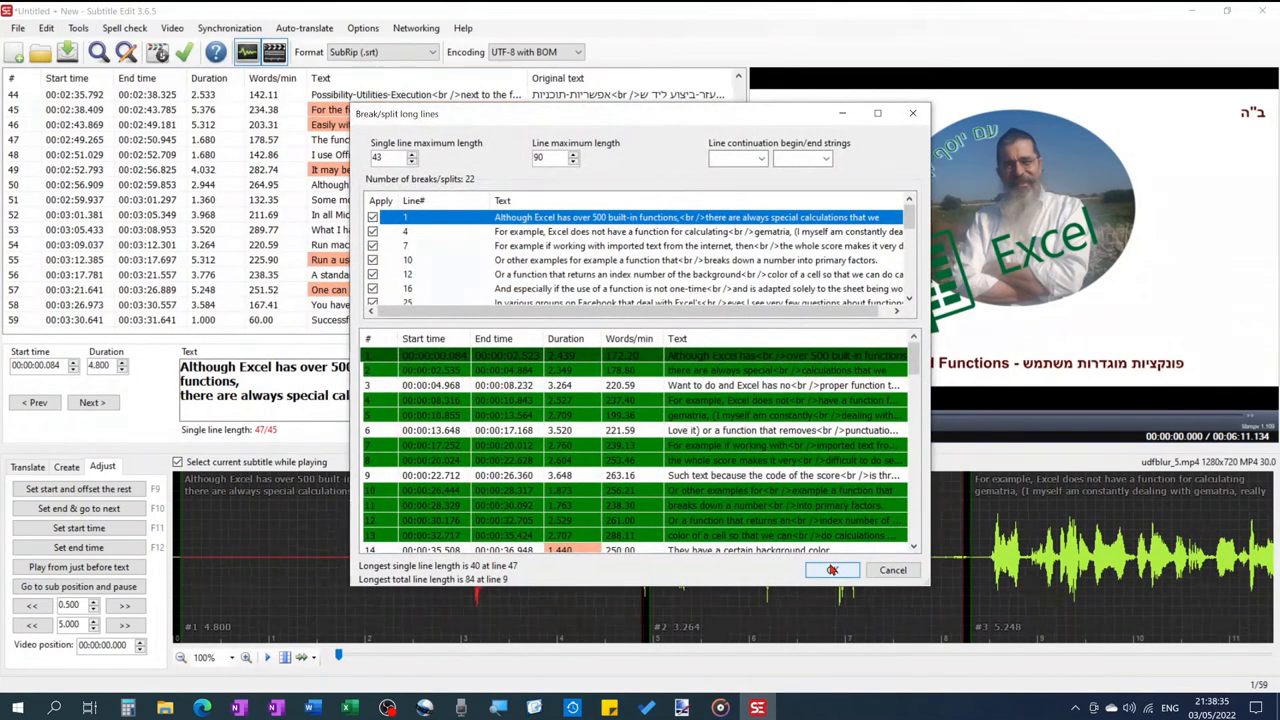
click(831, 569)
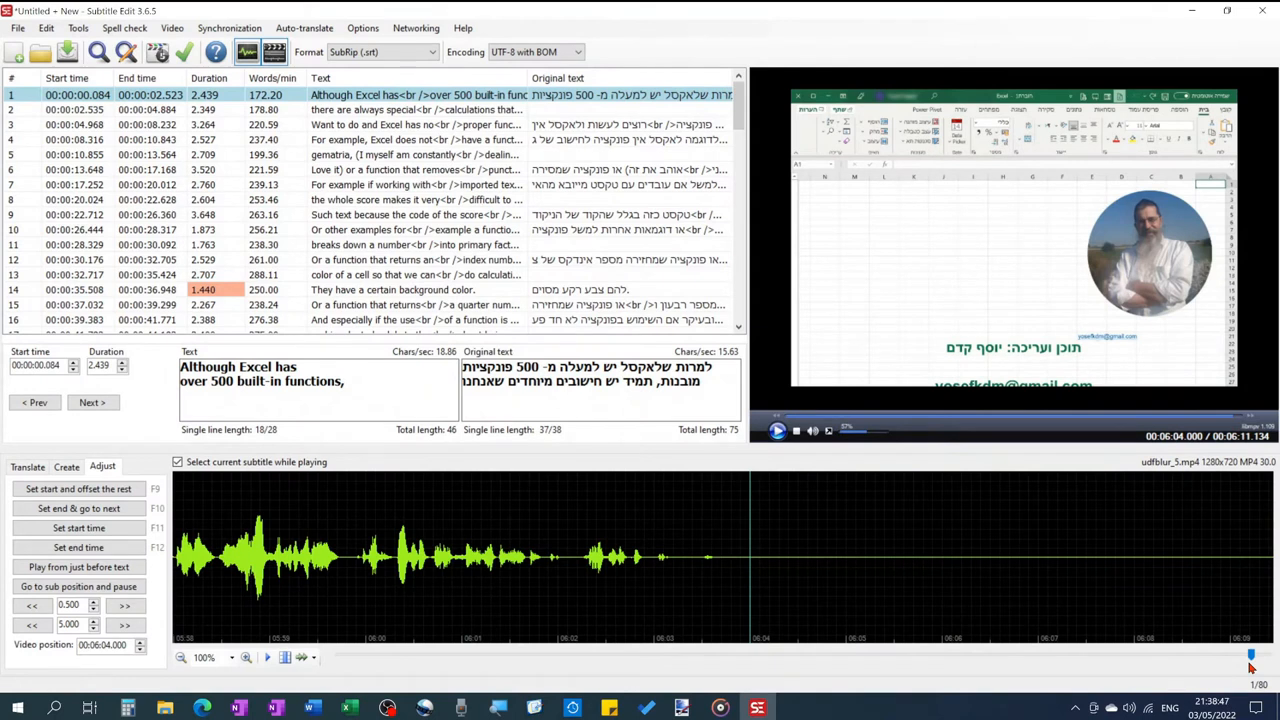
- Visually sync subtitles using line 1 and 'Successfully.' as the two scene points
click(229, 27)
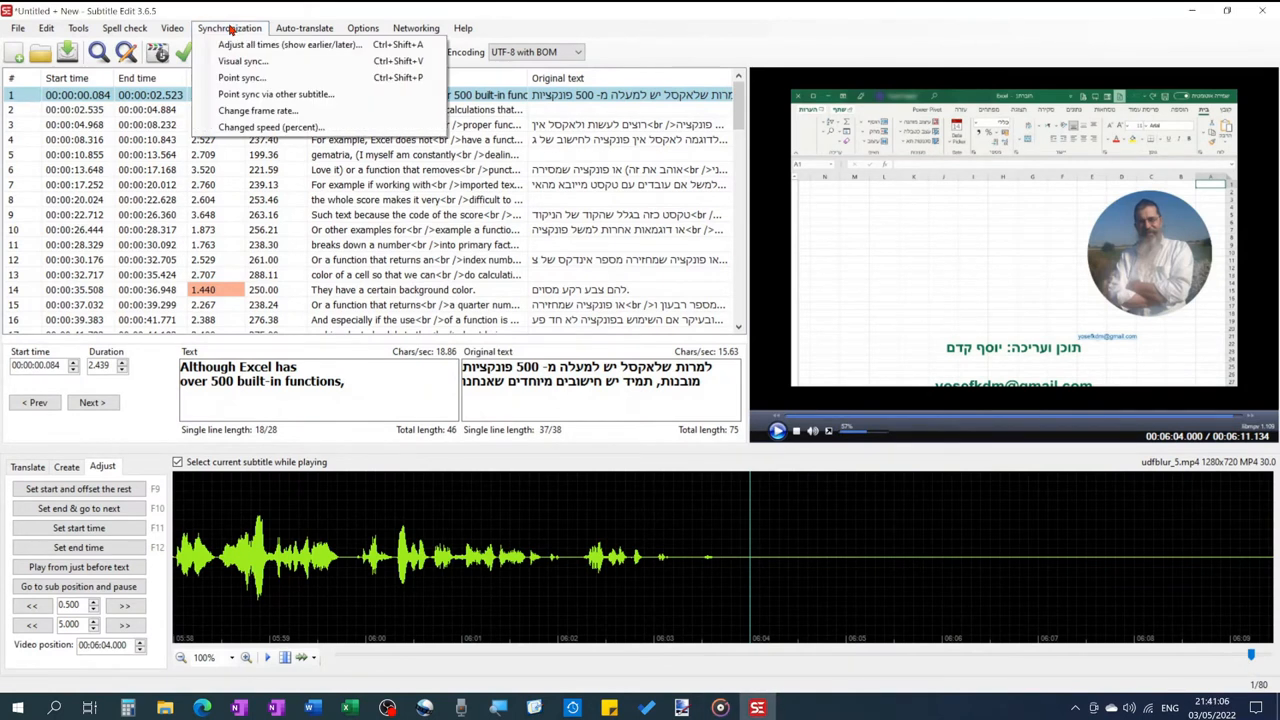
click(242, 61)
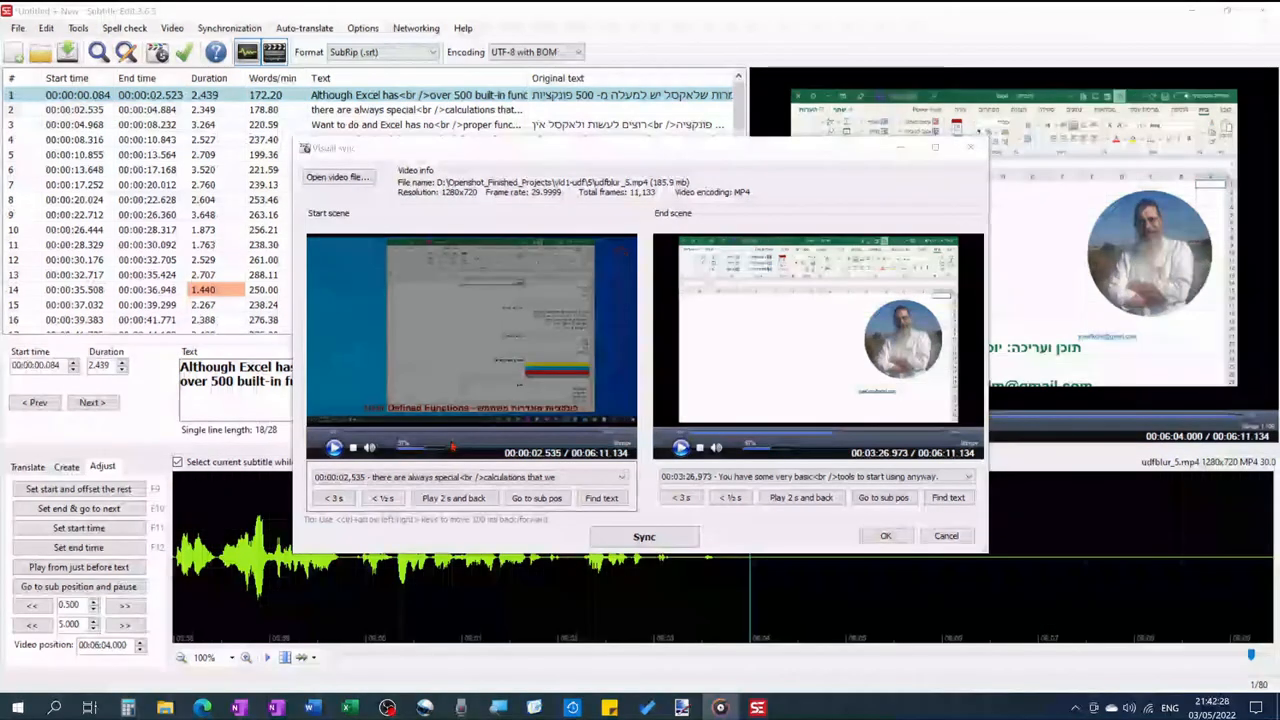
click(620, 182)
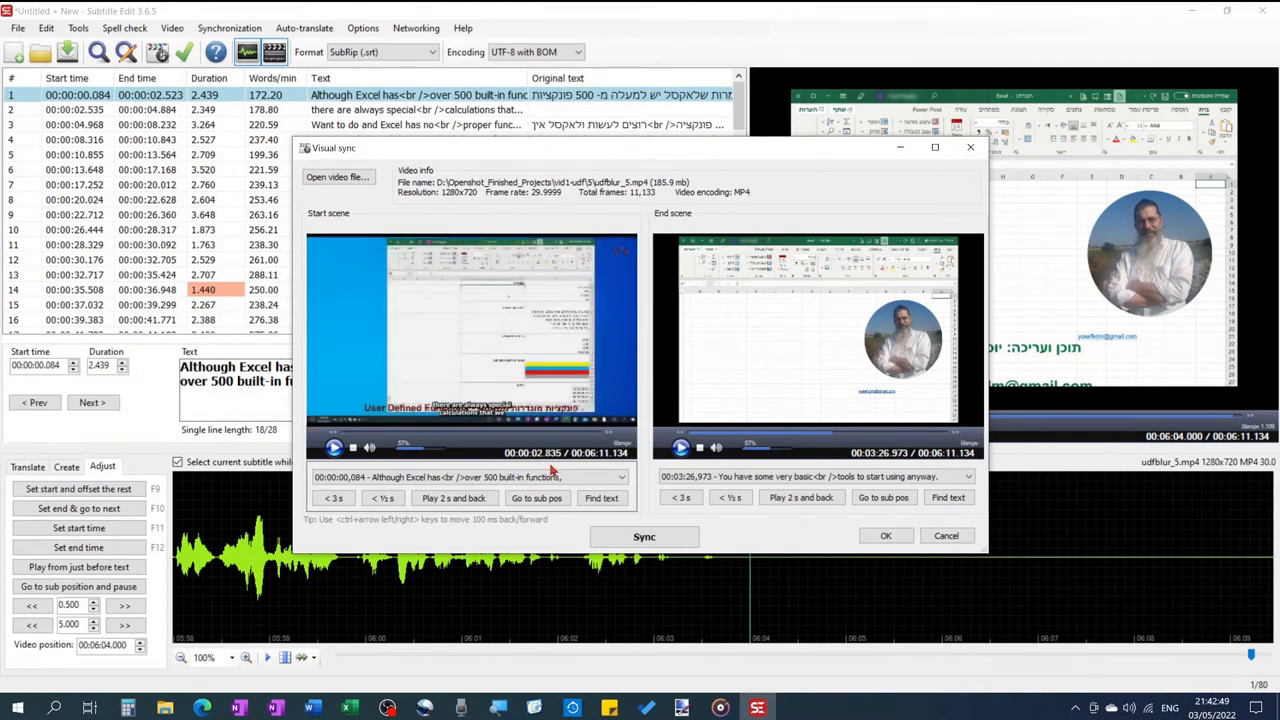
click(333, 447)
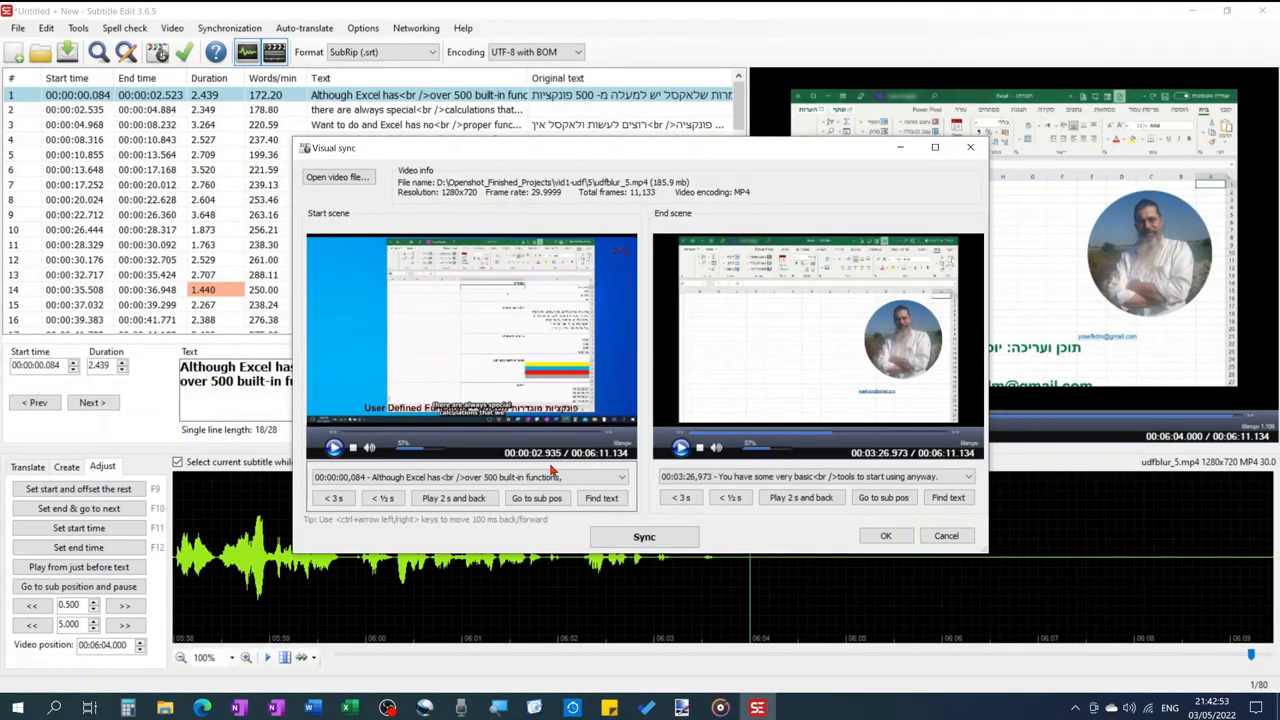
mouse_move(895, 433)
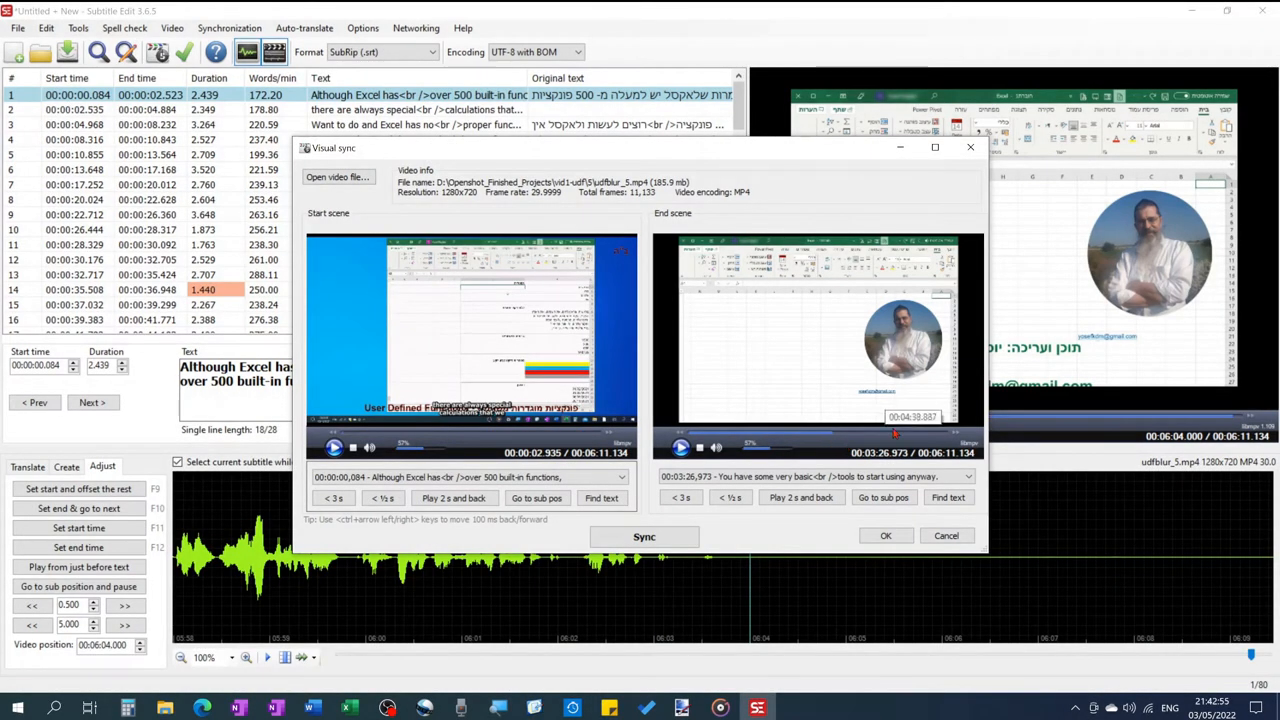
key(ctrl+Right)
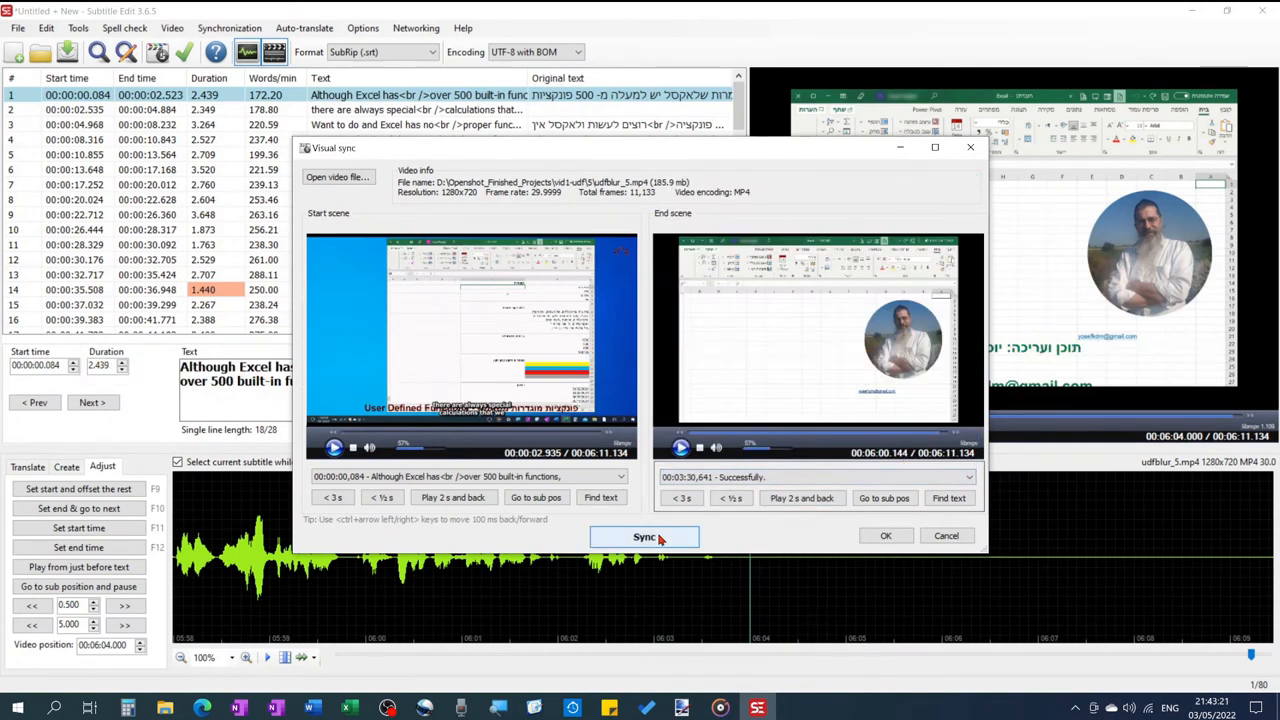
click(644, 537)
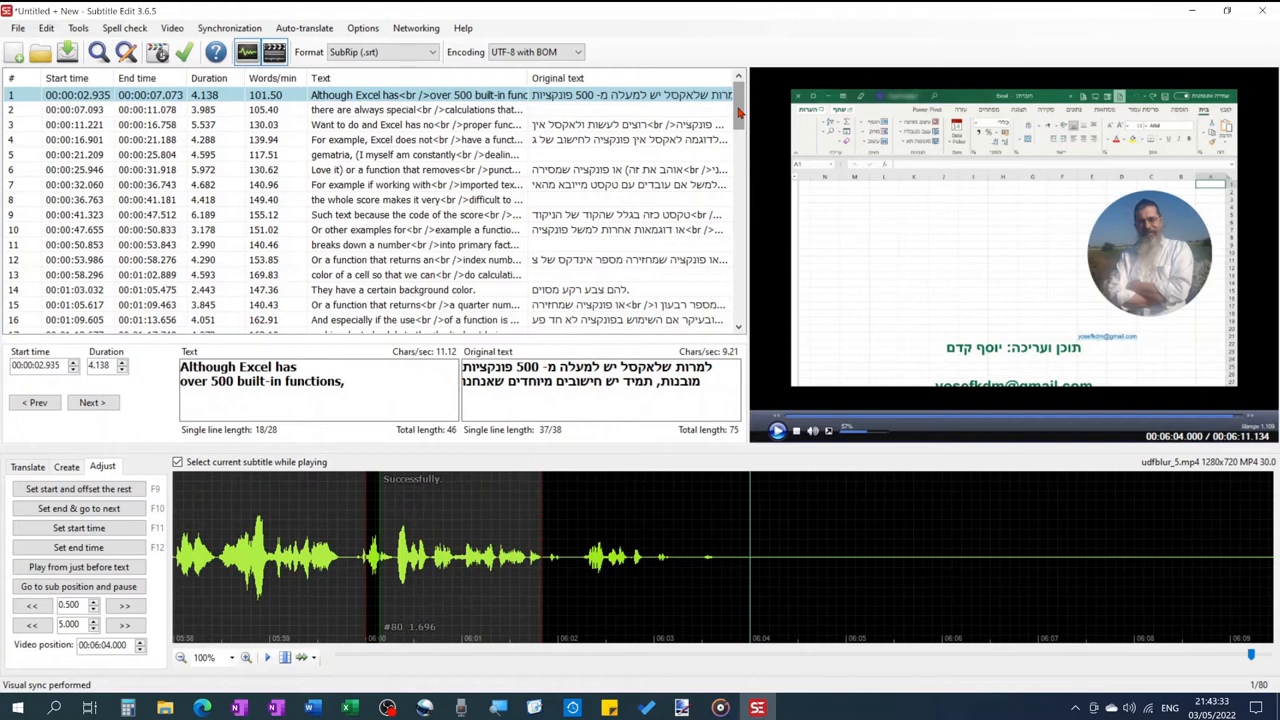
- Drag waveform boundaries so subtitles 1–3 start and end at their speech pauses
scroll(down, 3)
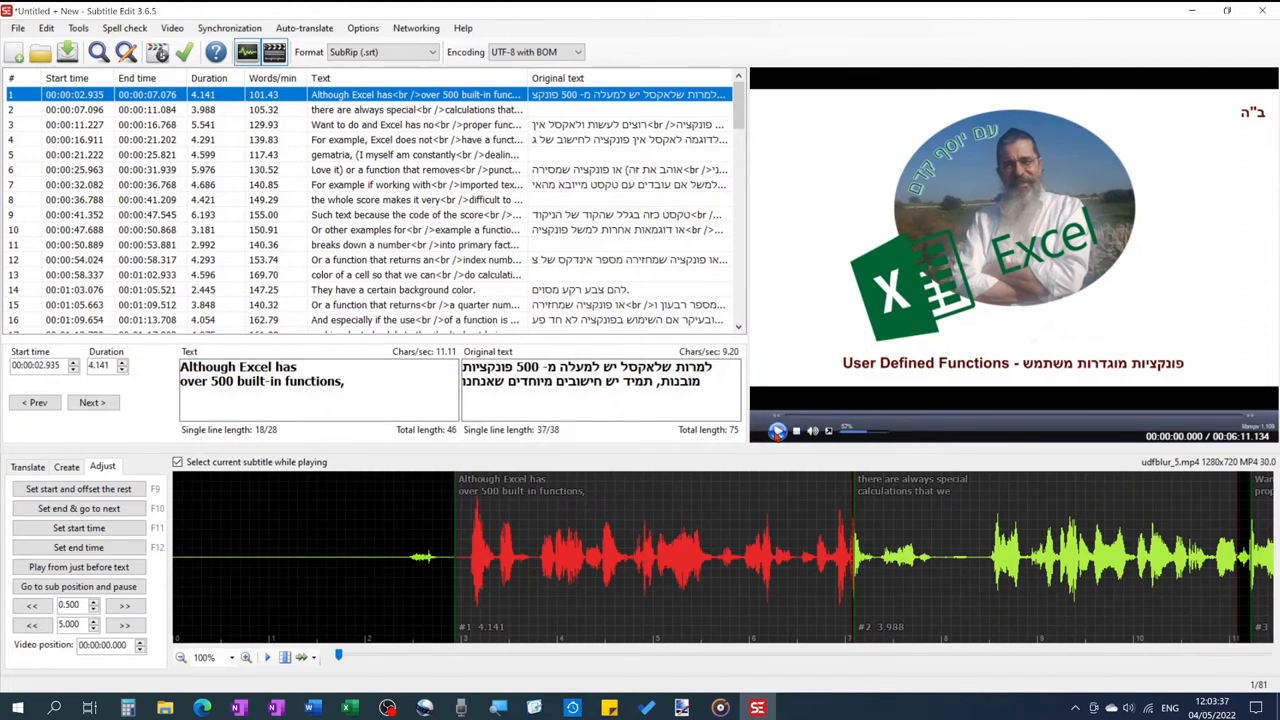
click(778, 430)
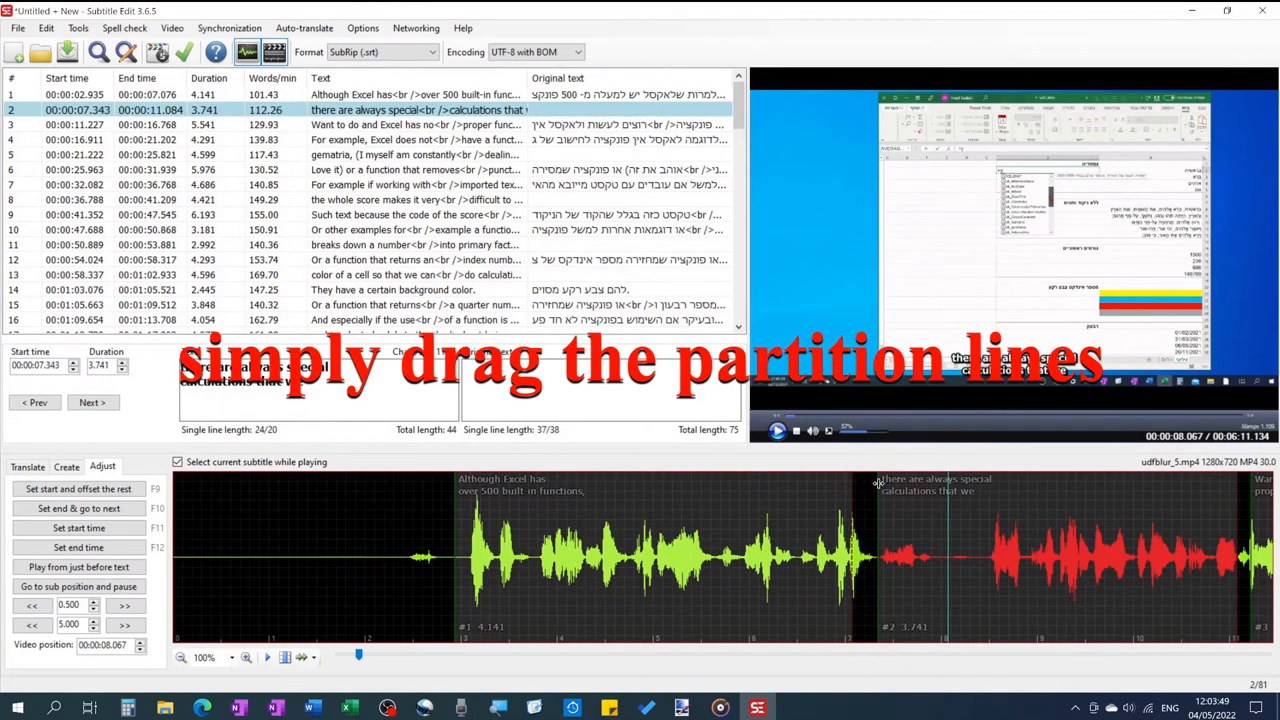
drag(870, 483, 980, 483)
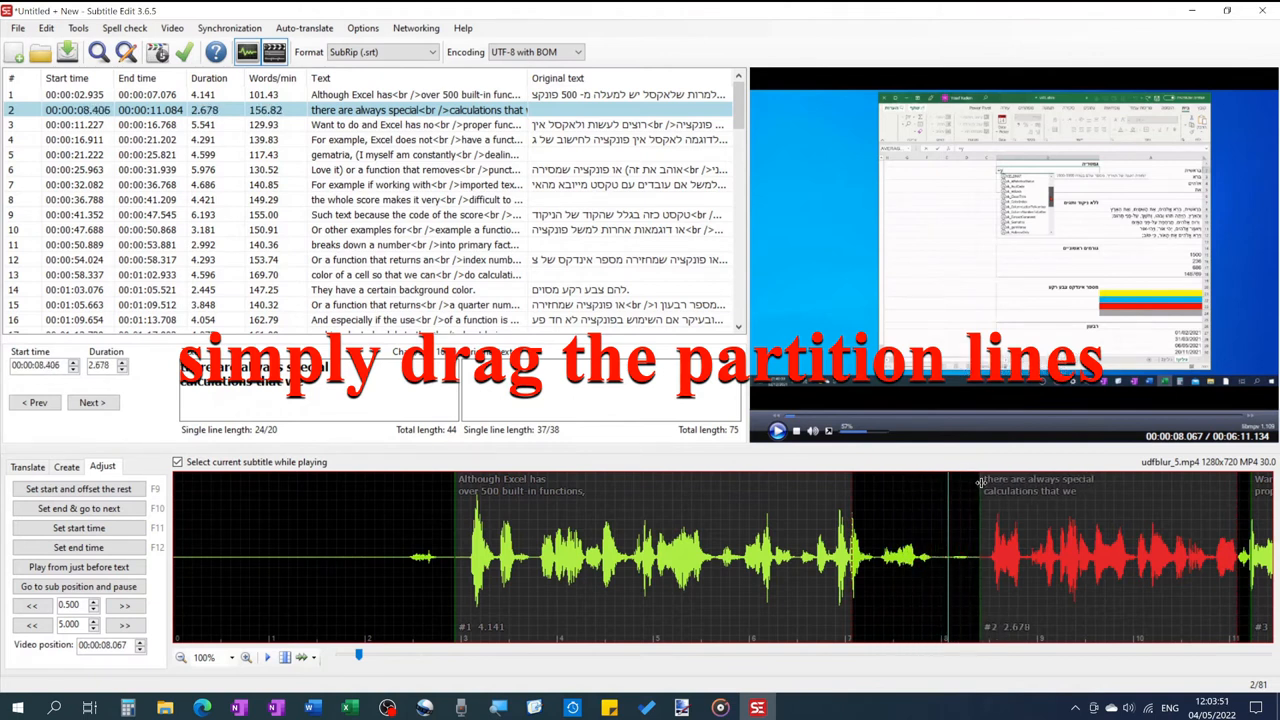
drag(985, 550, 978, 550)
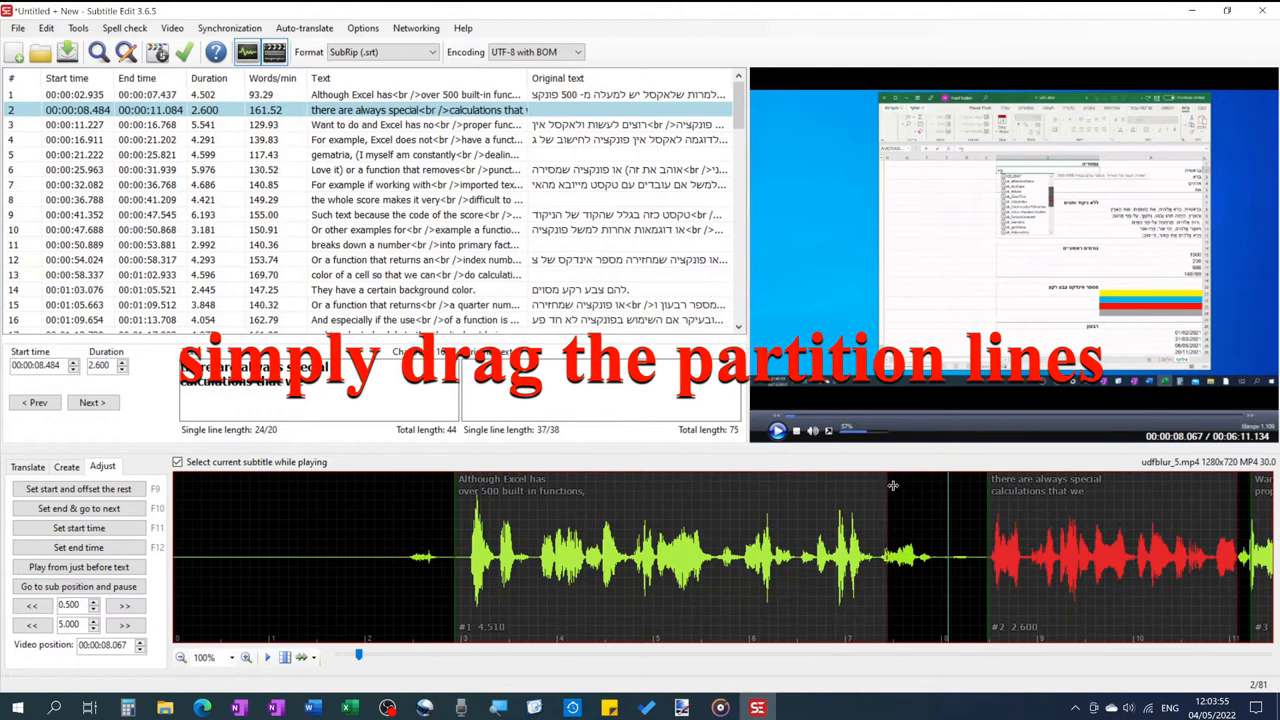
drag(893, 485, 935, 485)
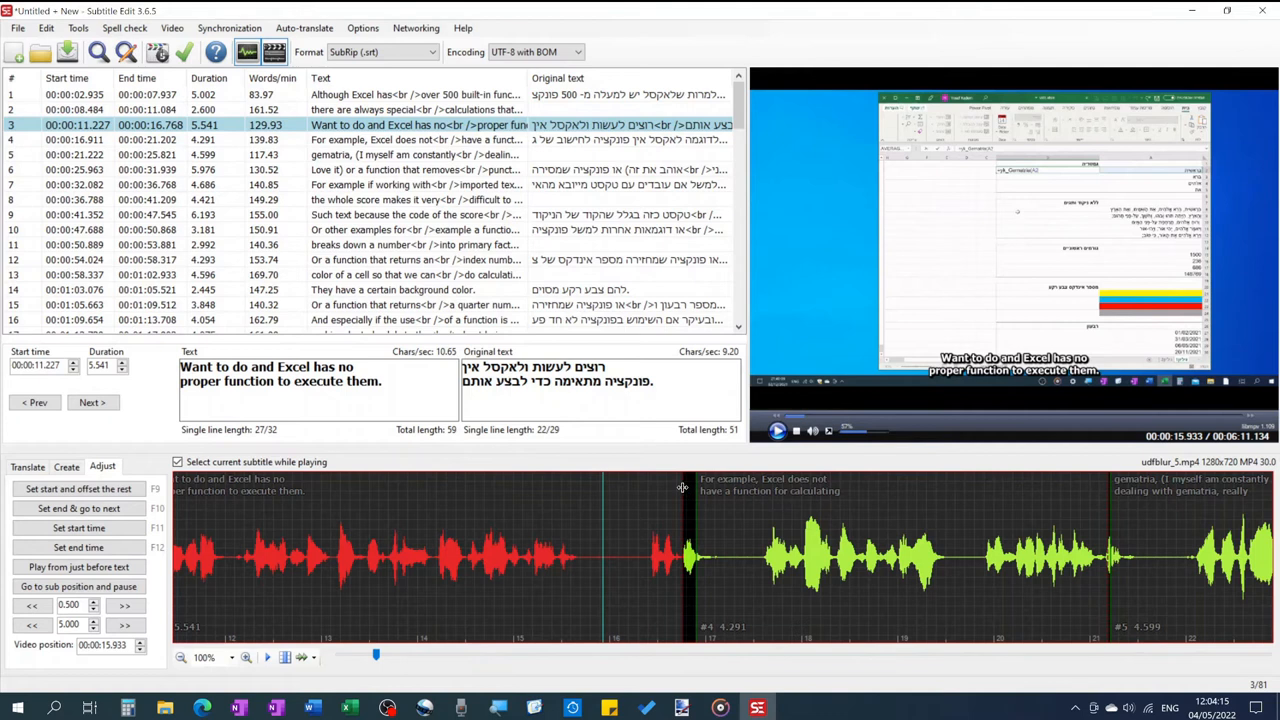
drag(683, 488, 624, 488)
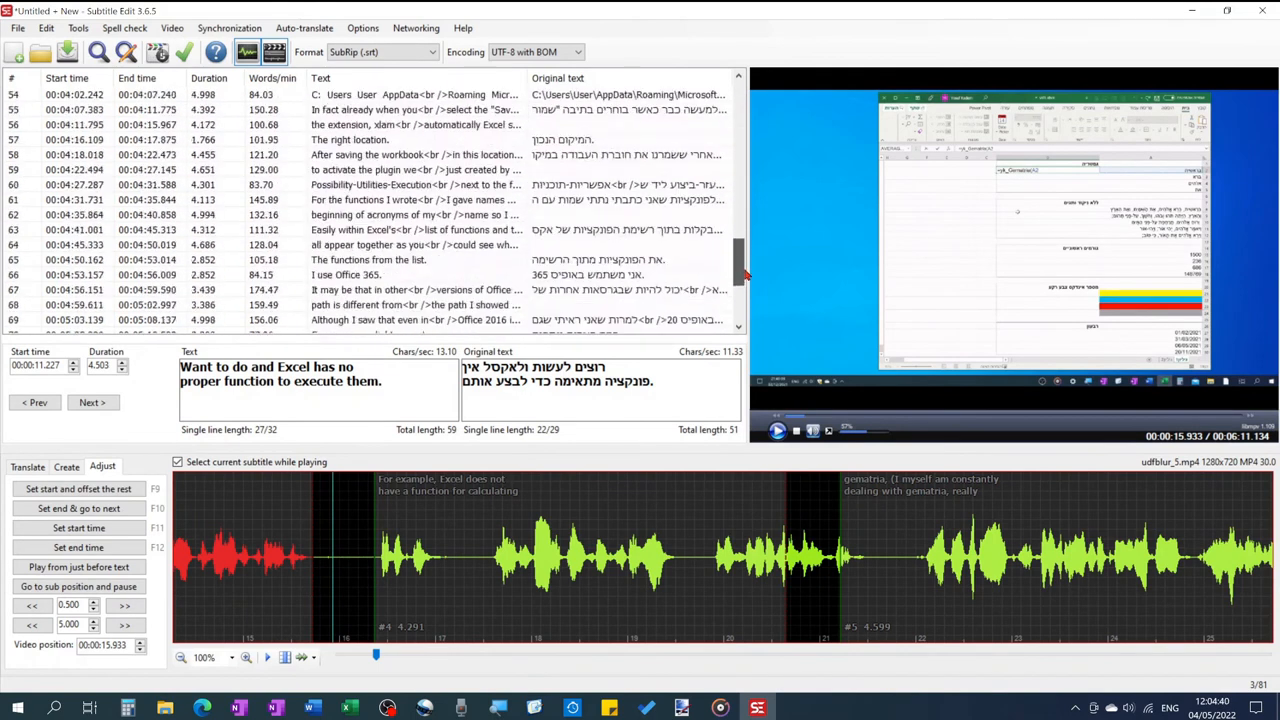
- Select lines 76–80, shift them 5 seconds later, then 5 seconds earlier
scroll(down, 3)
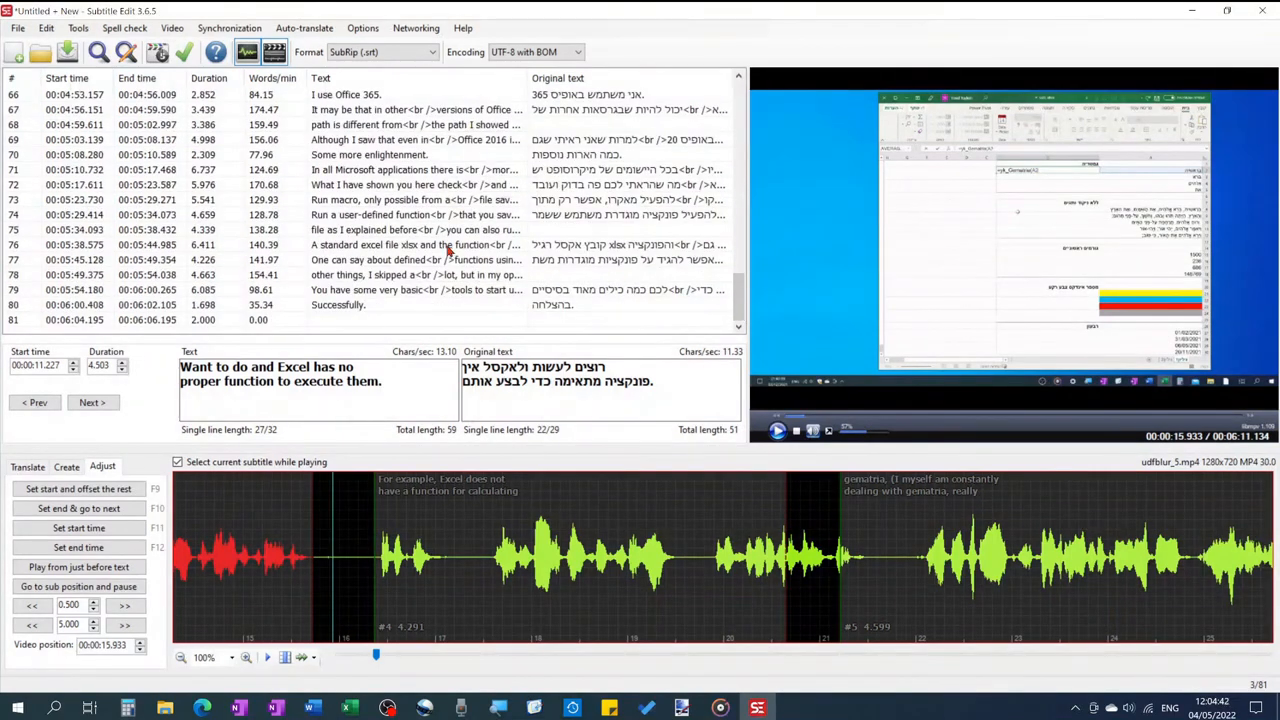
click(410, 244)
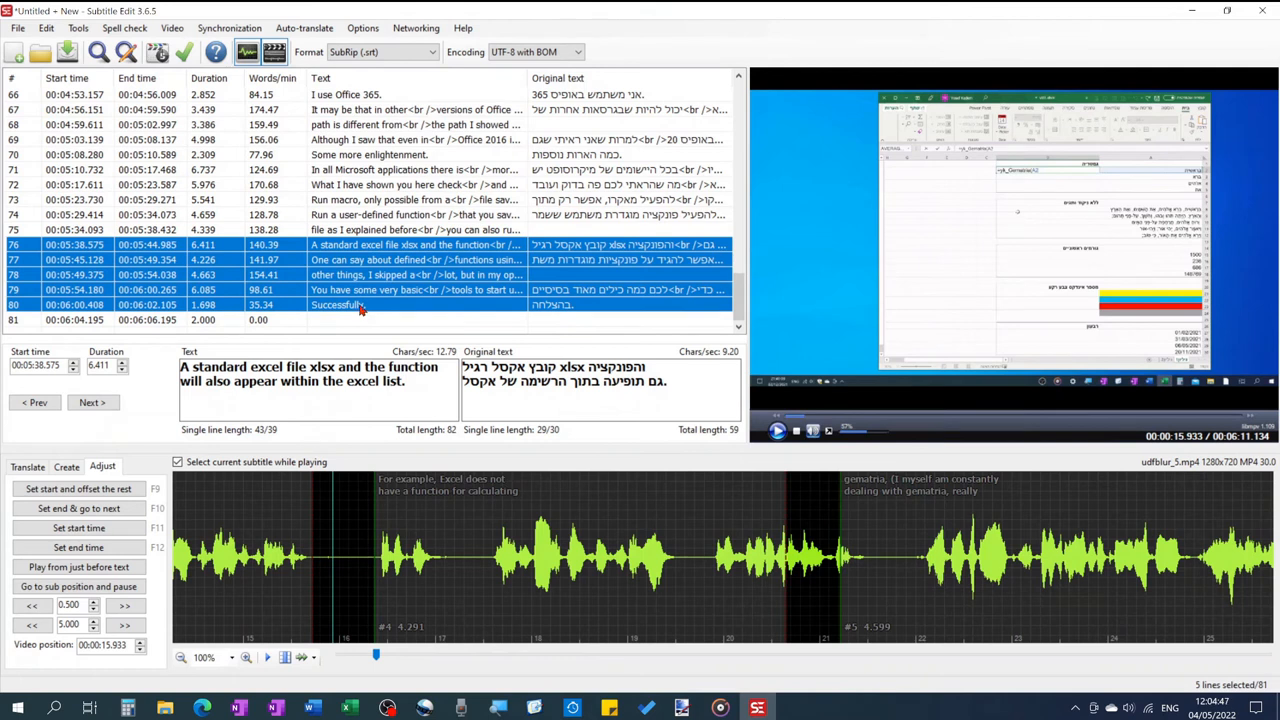
click(229, 27)
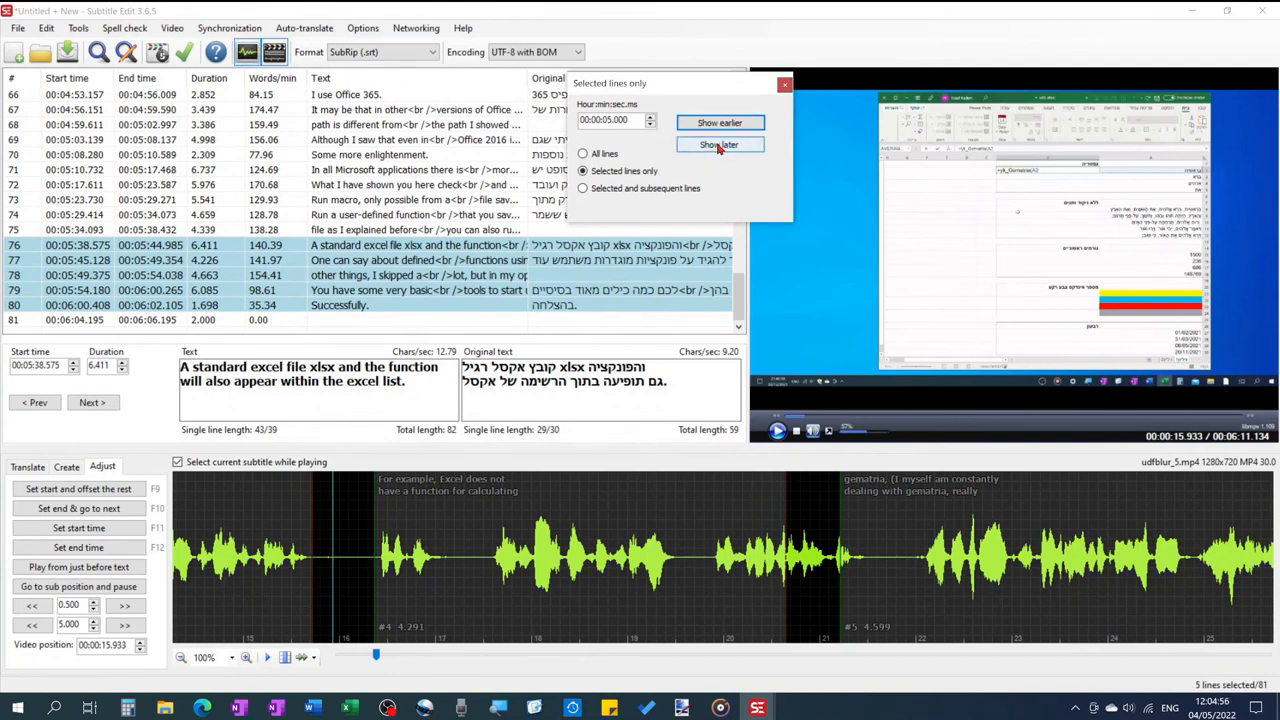
click(719, 144)
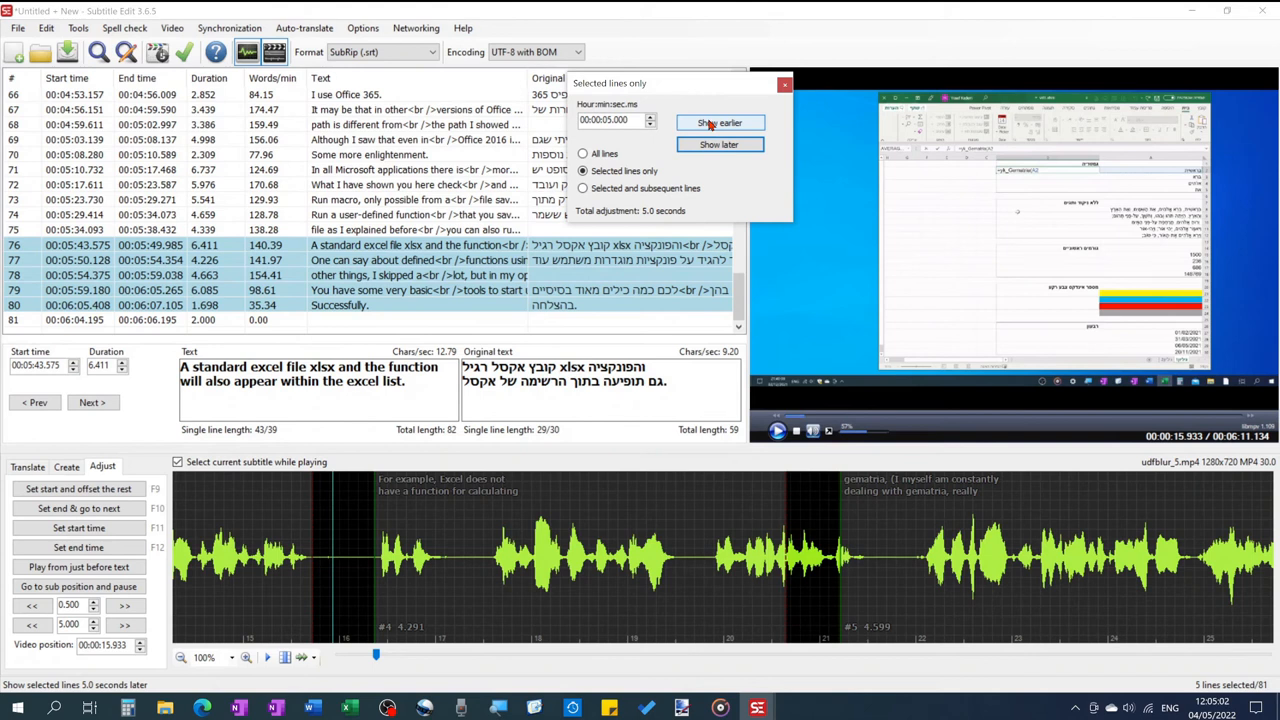
click(719, 122)
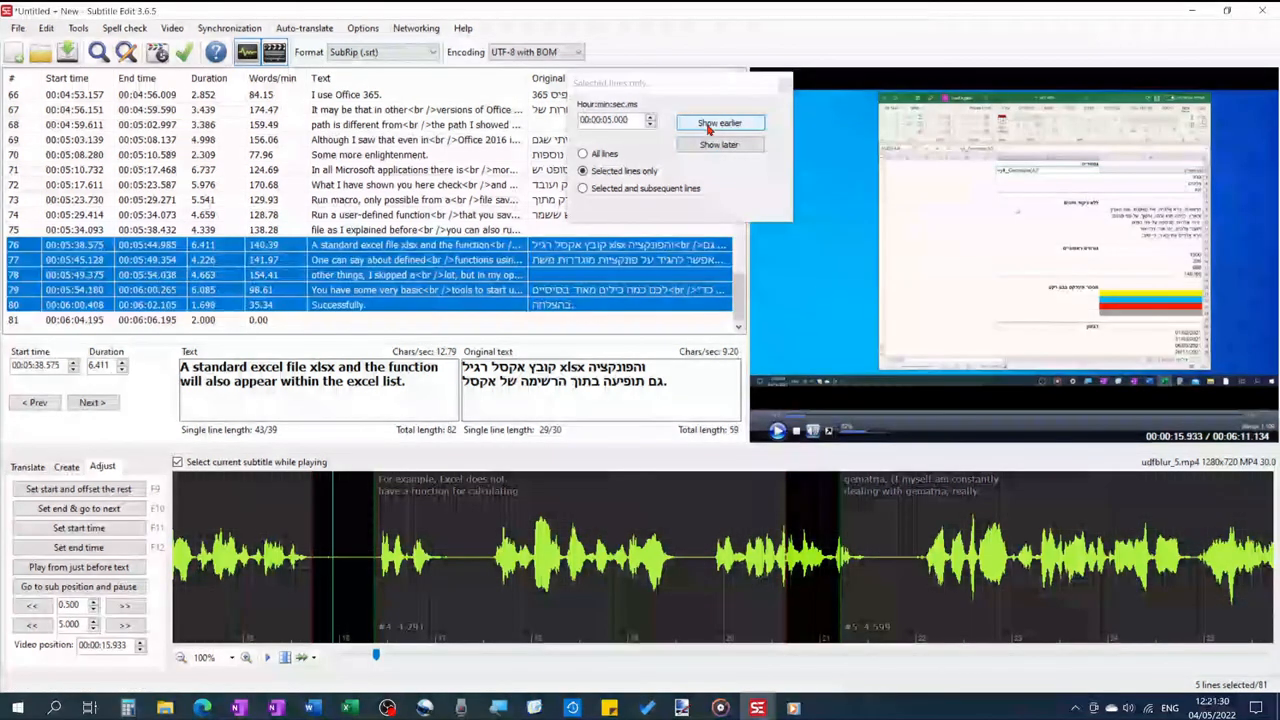
- Save the English subtitles as udfblur_5-en.srt, then begin saving the Hebrew original
click(719, 122)
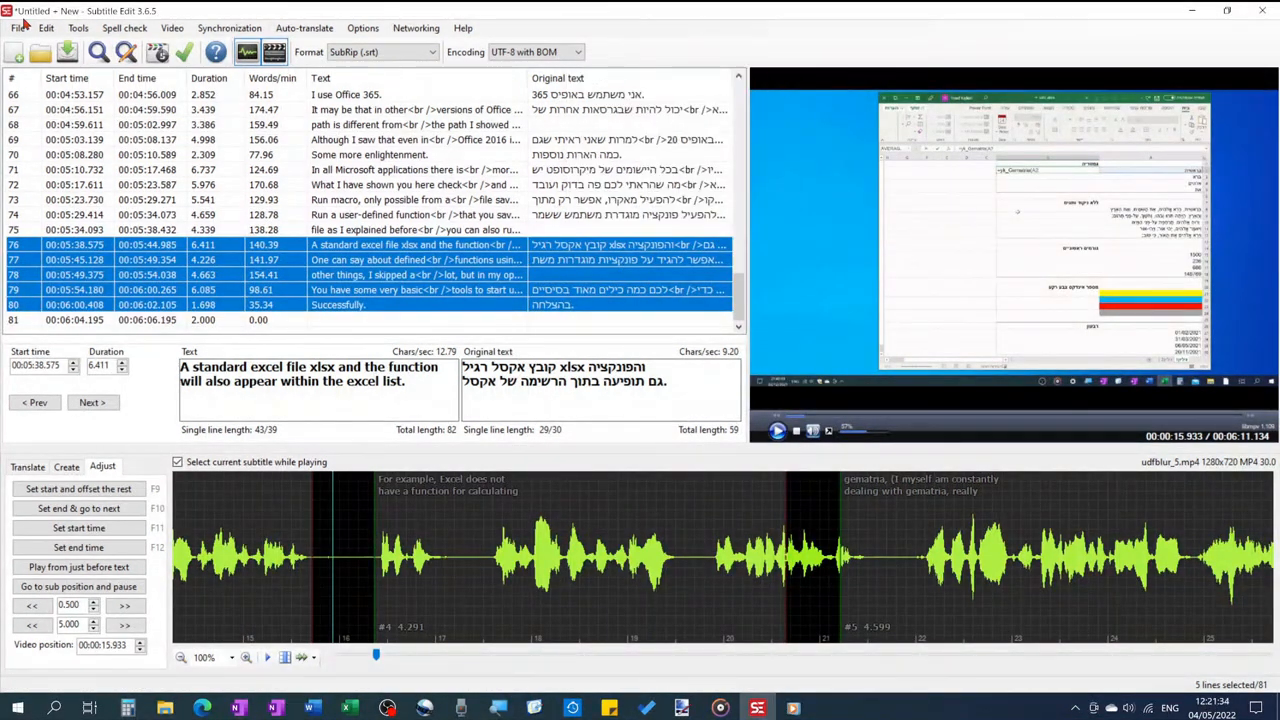
click(17, 27)
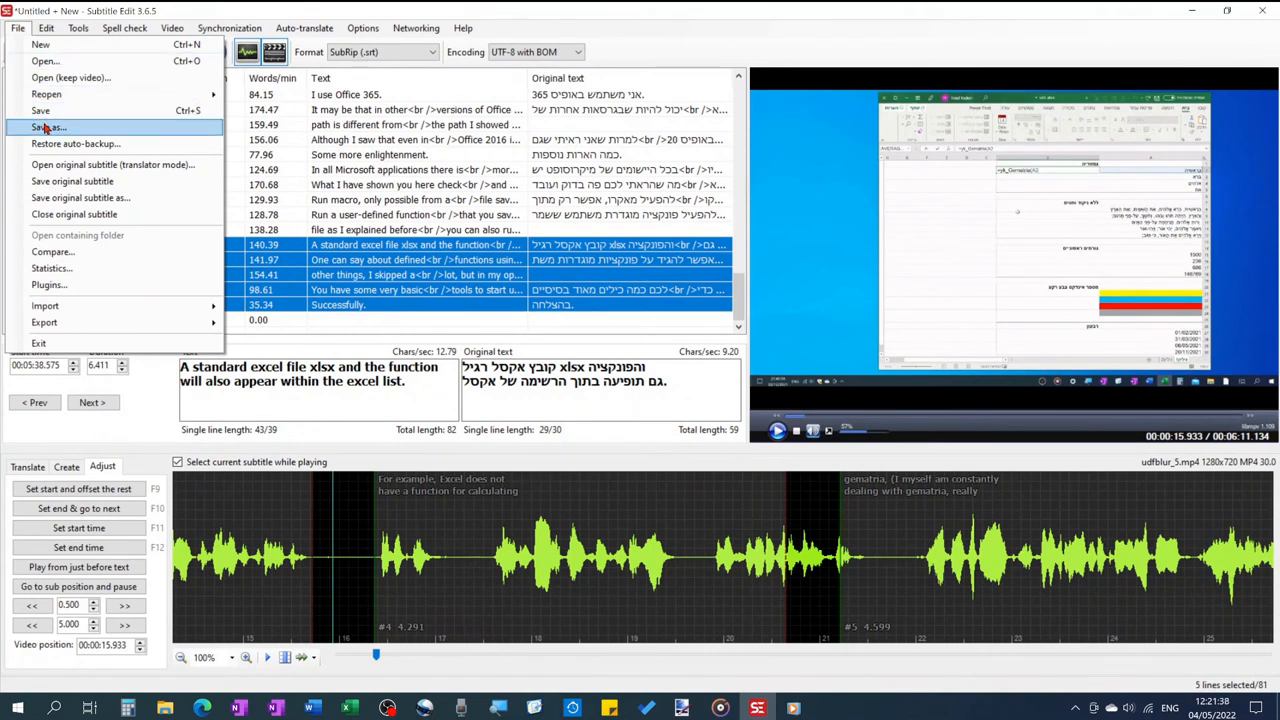
click(49, 127)
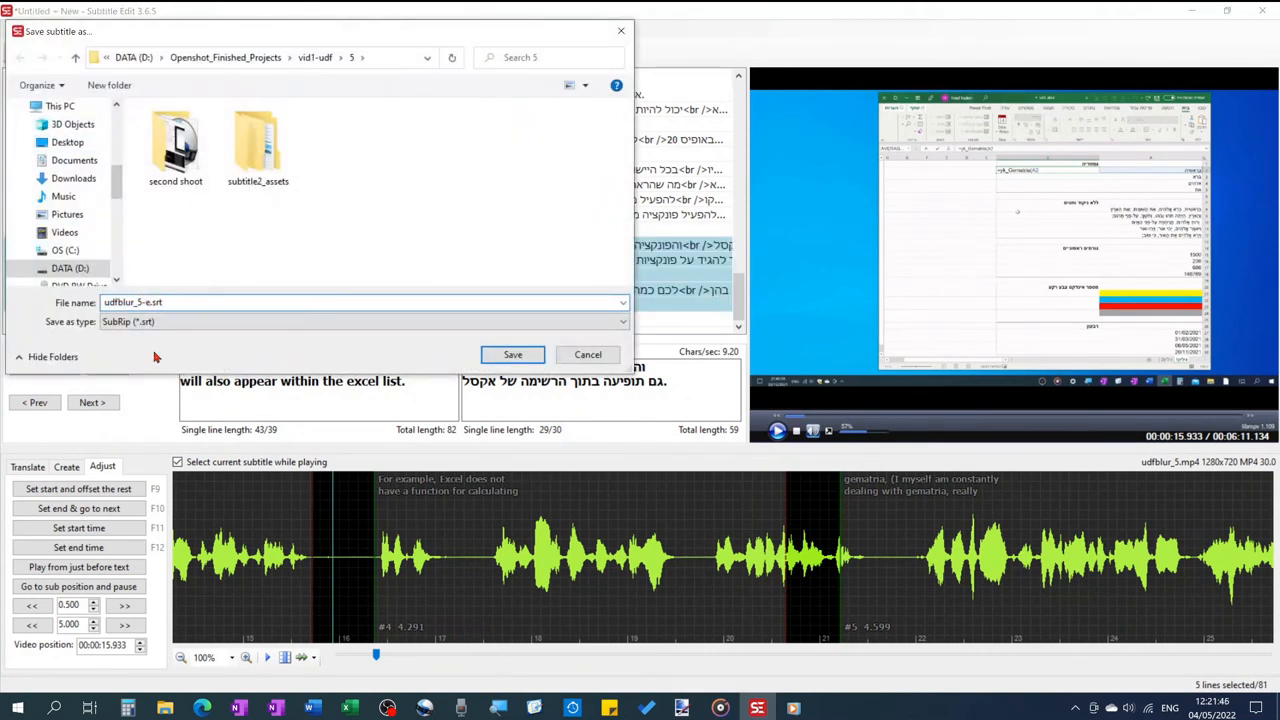
click(512, 354)
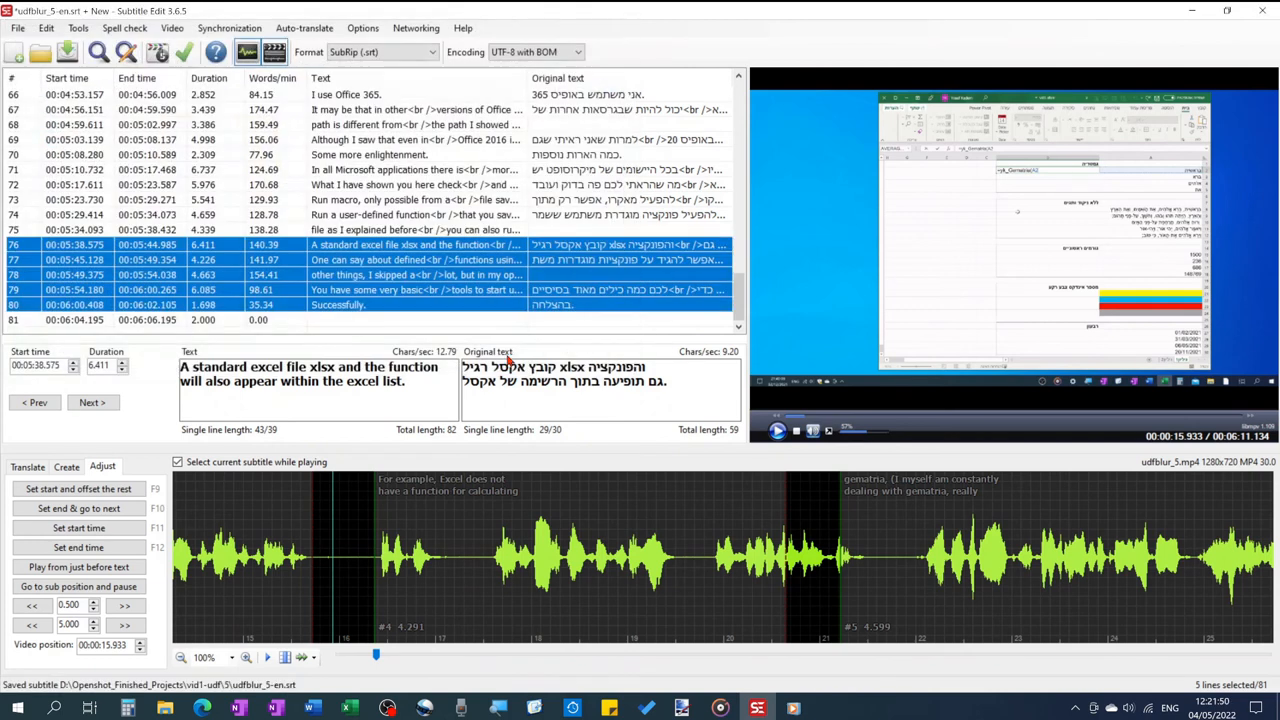
click(17, 27)
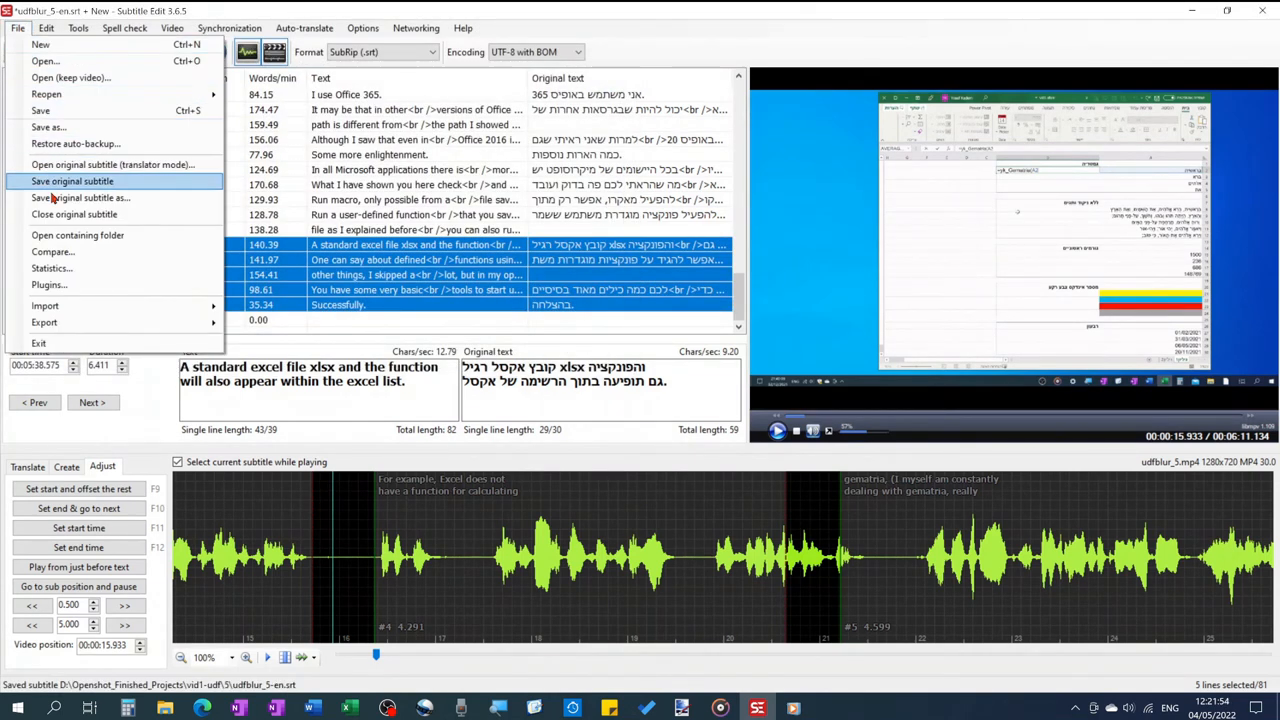
click(72, 181)
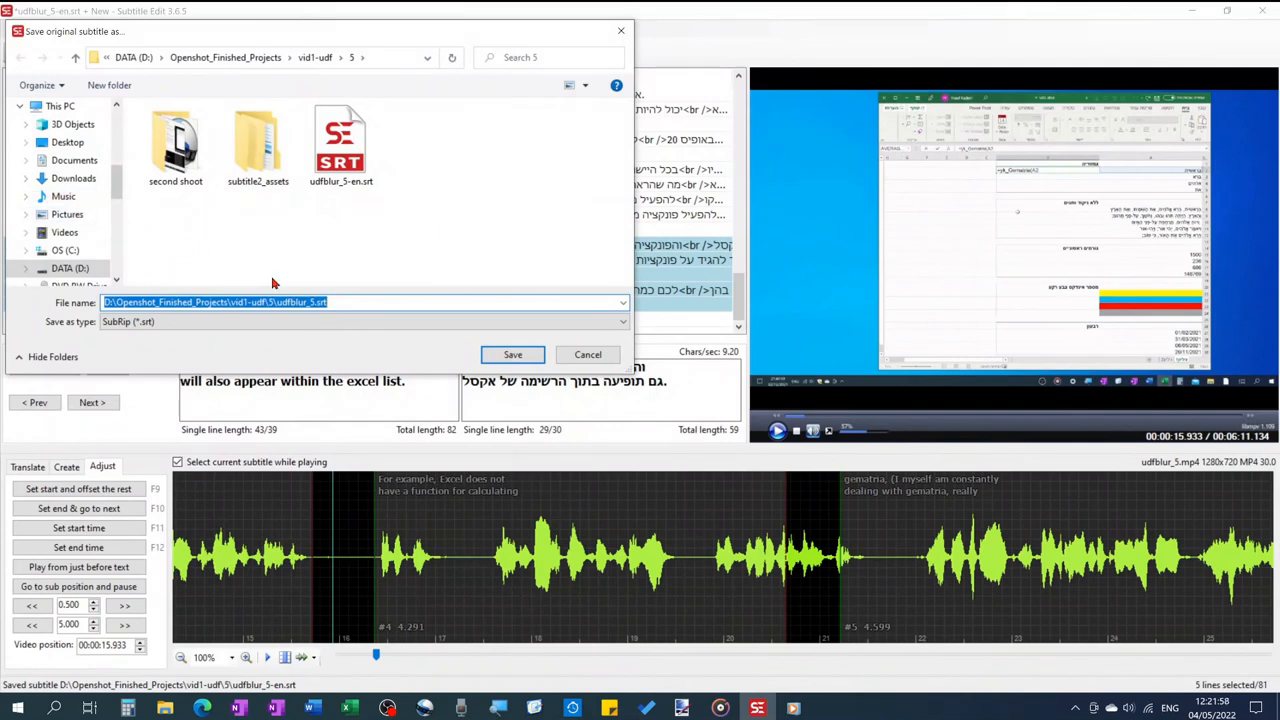